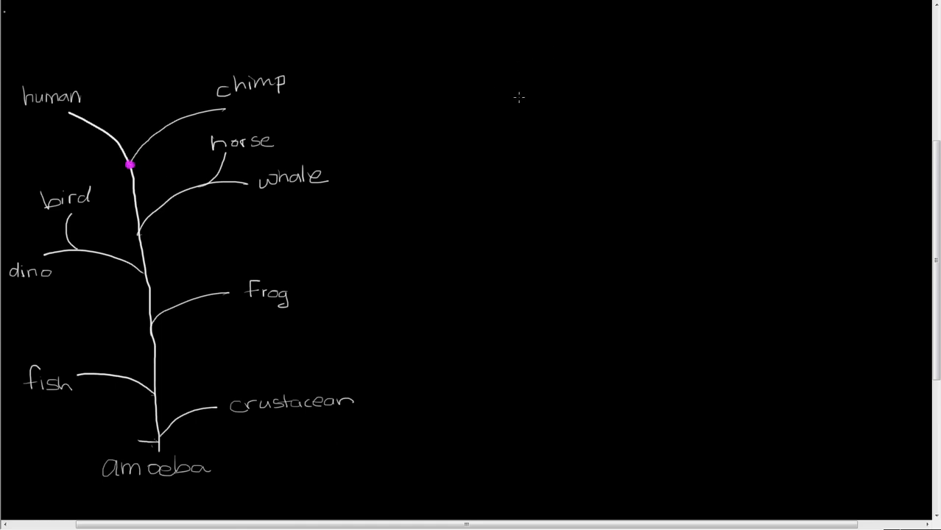
mouse_move(677, 95)
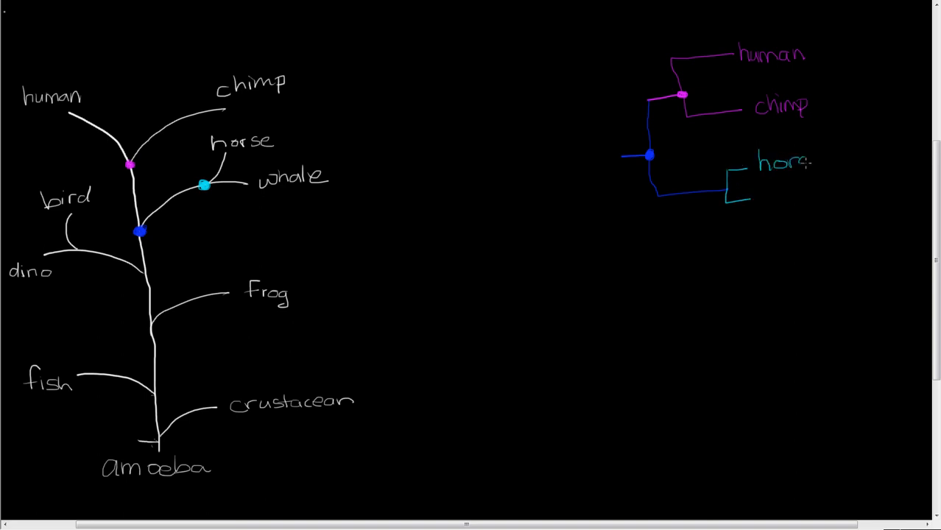
Step: Write horse in cyan on the cladogram and dot the tree's bird/dino junction in green
type("horse")
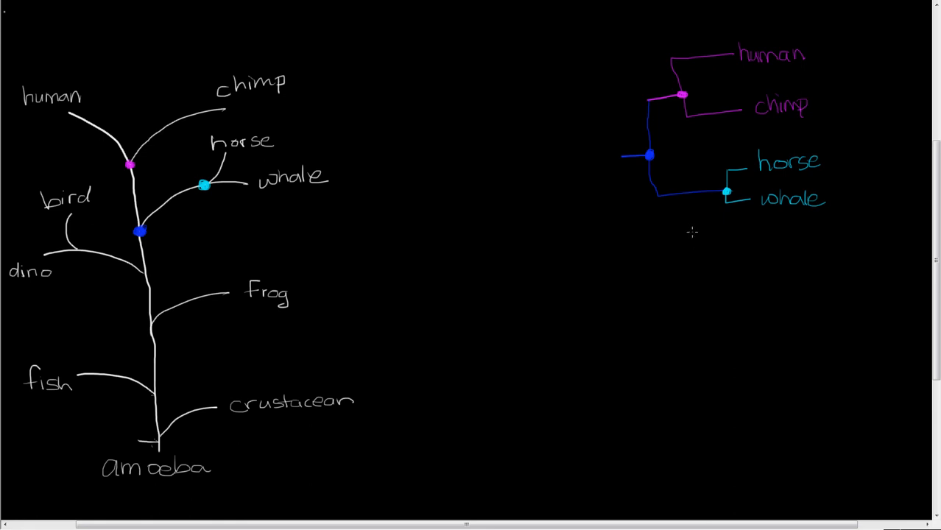
mouse_move(671, 225)
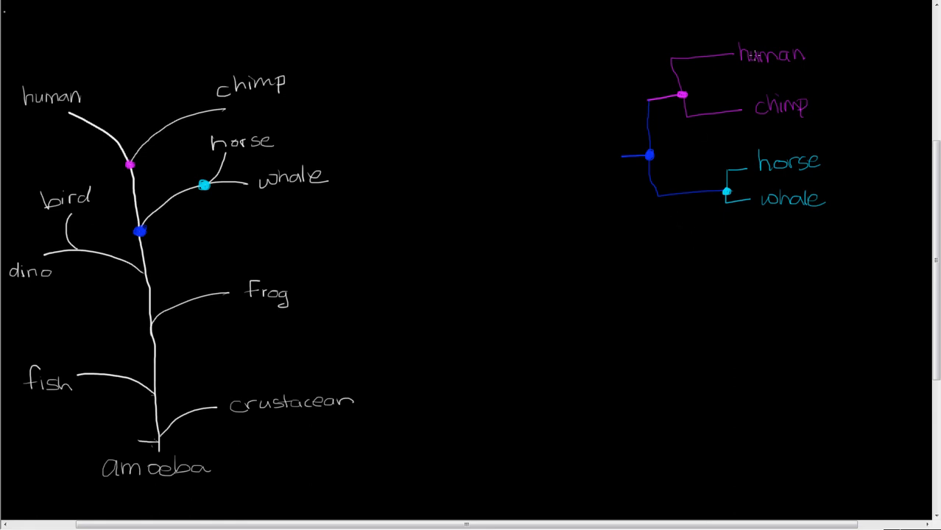
mouse_move(711, 179)
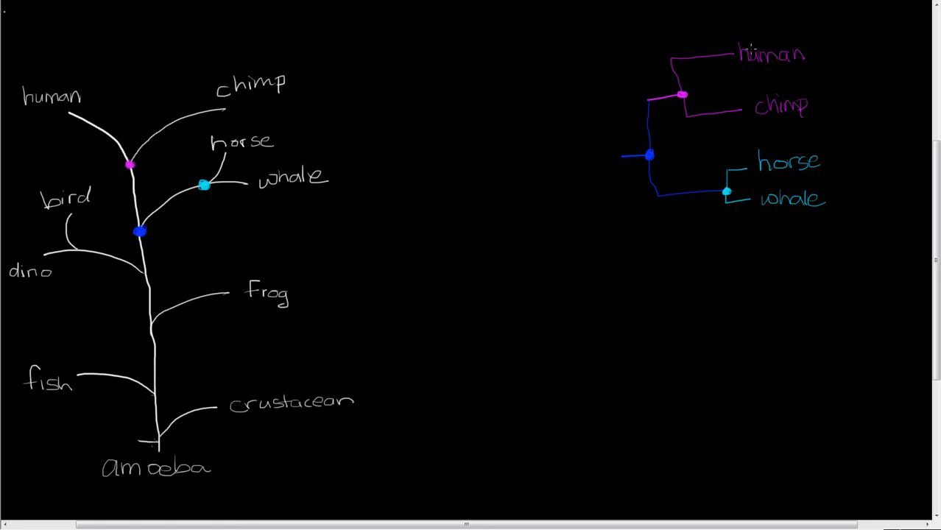
mouse_move(754, 225)
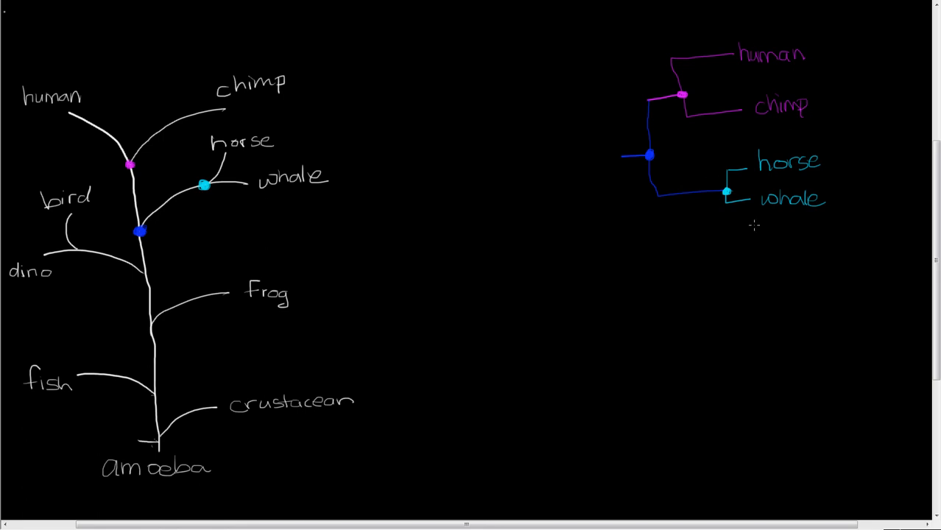
mouse_move(825, 179)
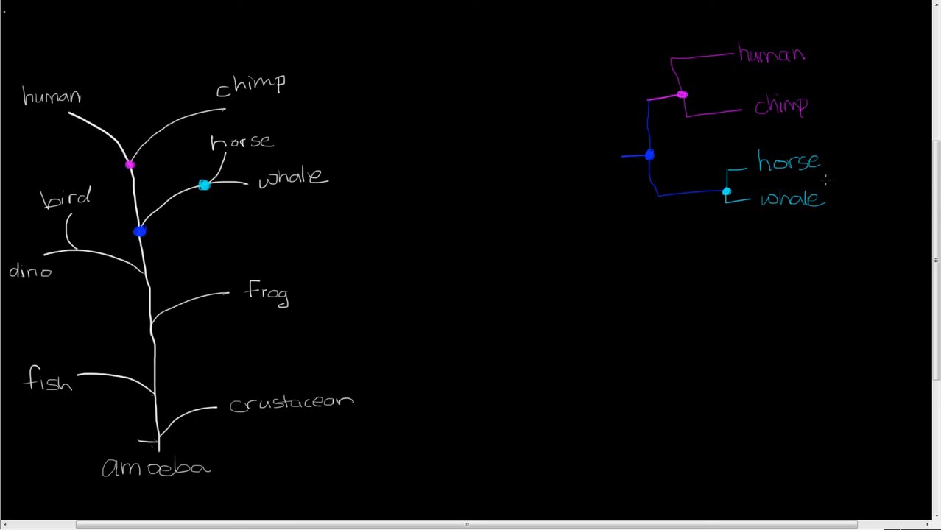
left_click(147, 271)
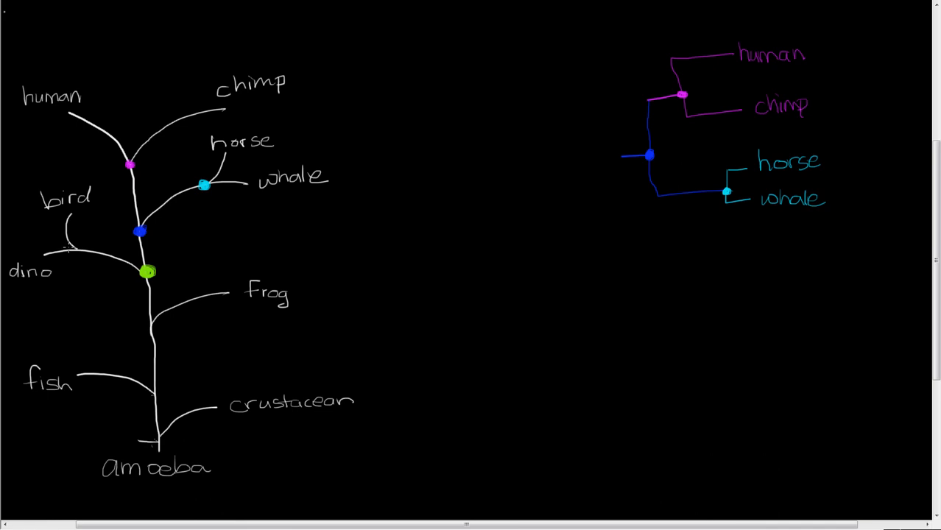
mouse_move(625, 156)
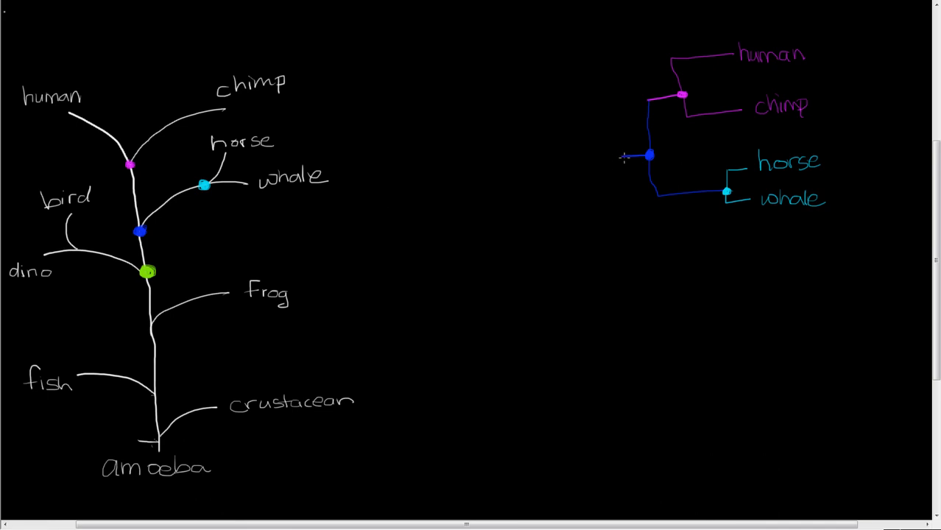
Step: Draw the green stem and node, then label the yellow fork with bird
left_click_drag(621, 159, 621, 214)
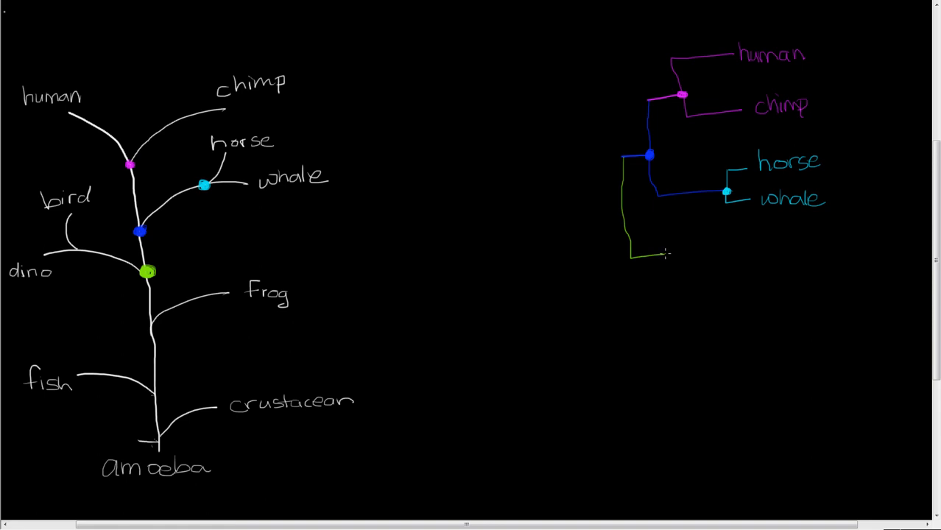
left_click_drag(663, 253, 729, 251)
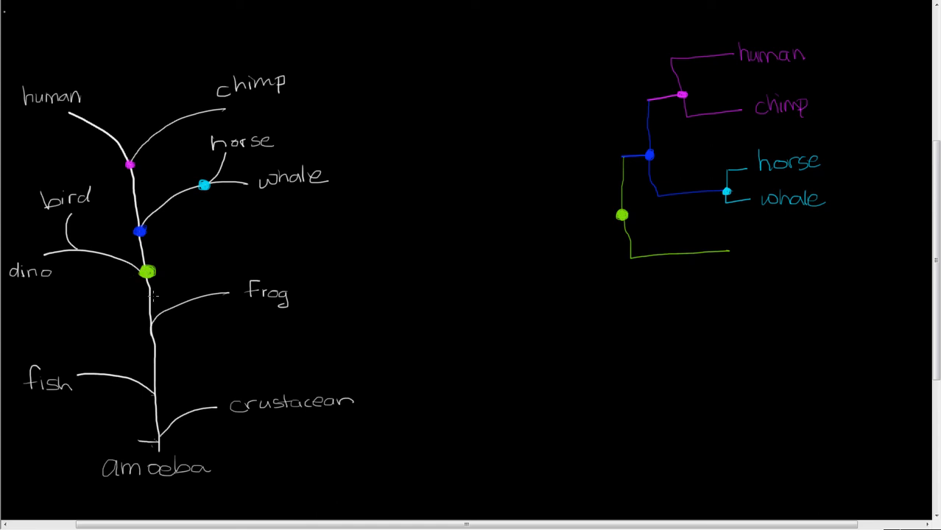
mouse_move(153, 297)
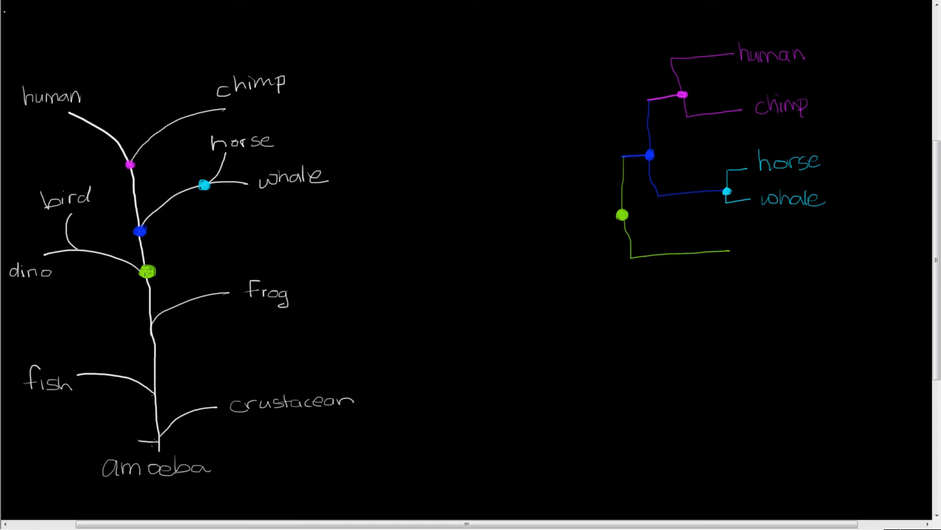
mouse_move(80, 249)
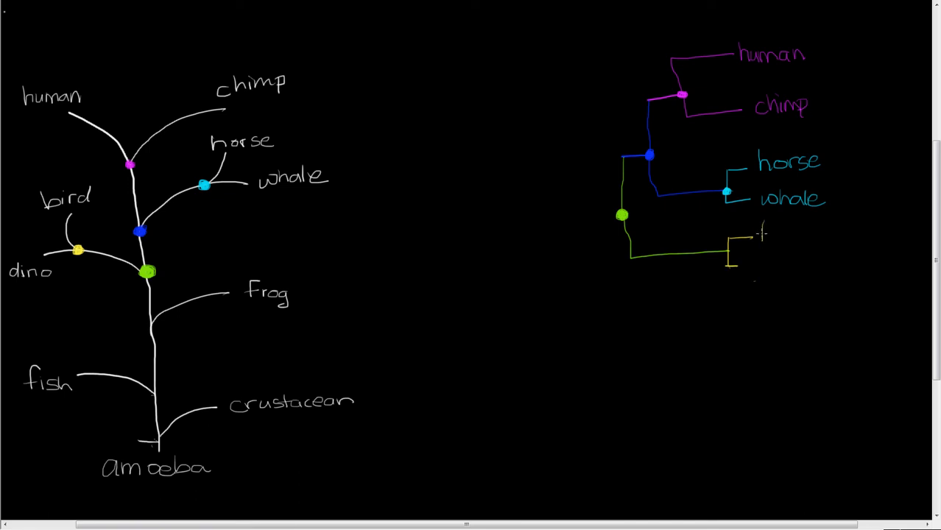
type("bi")
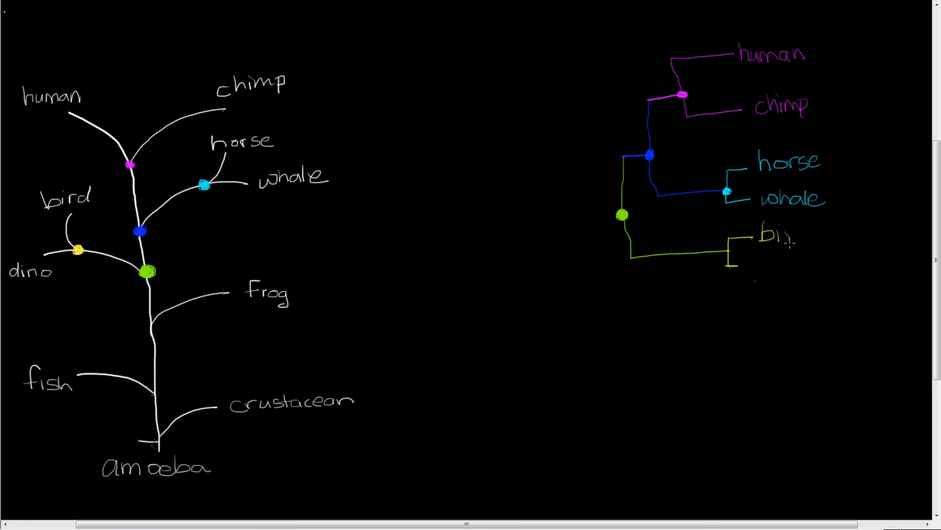
type("rd")
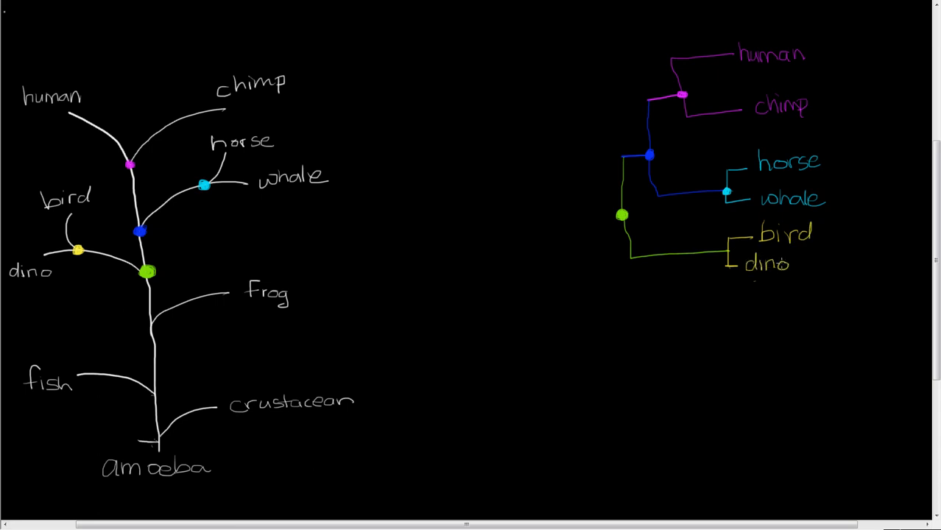
mouse_move(484, 300)
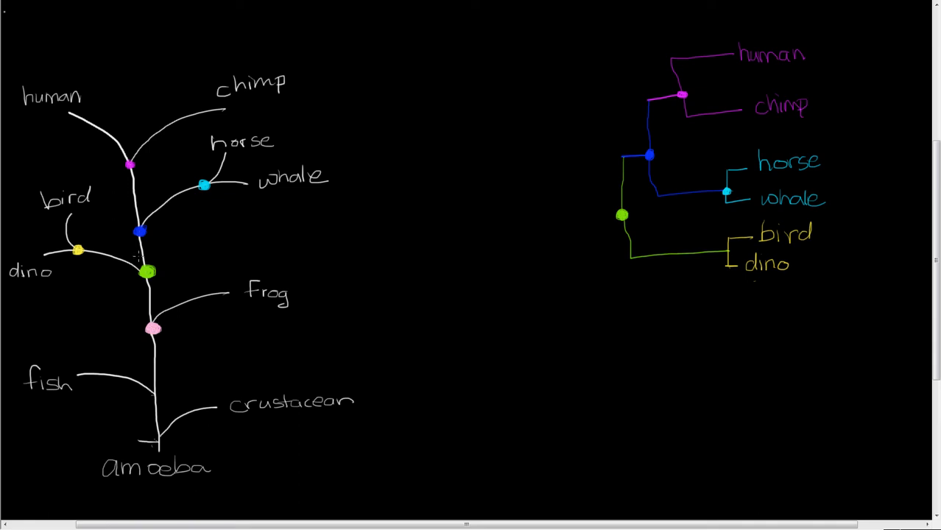
mouse_move(685, 239)
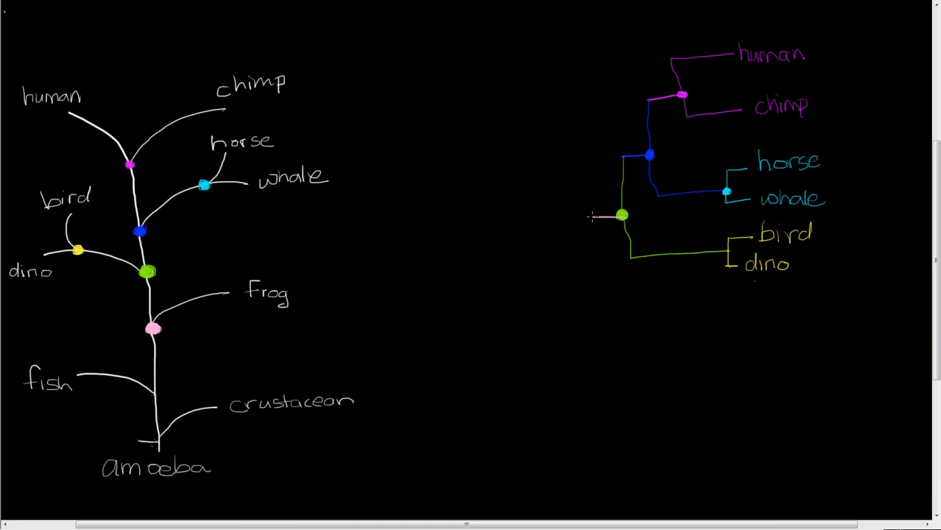
Step: Draw the pink branch down and across below the green node and write frog at its end
left_click_drag(592, 218, 592, 316)
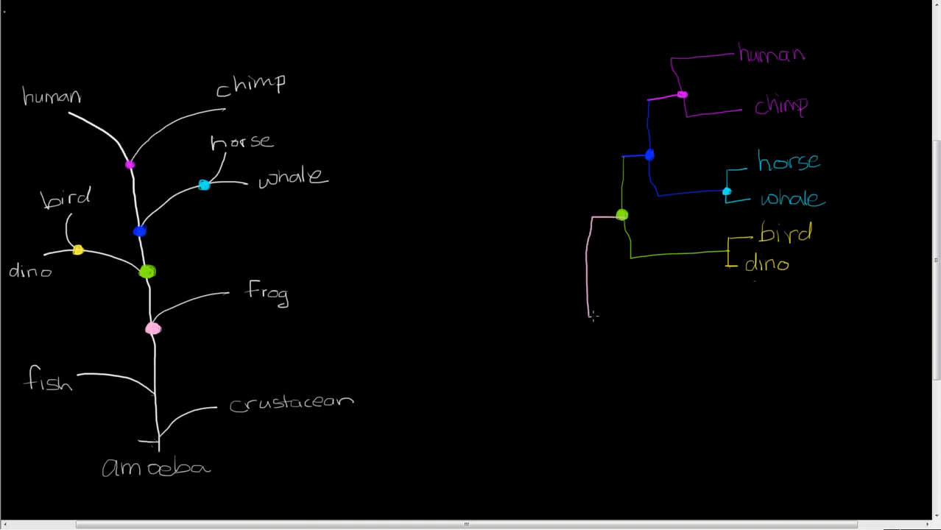
left_click_drag(590, 317, 754, 305)
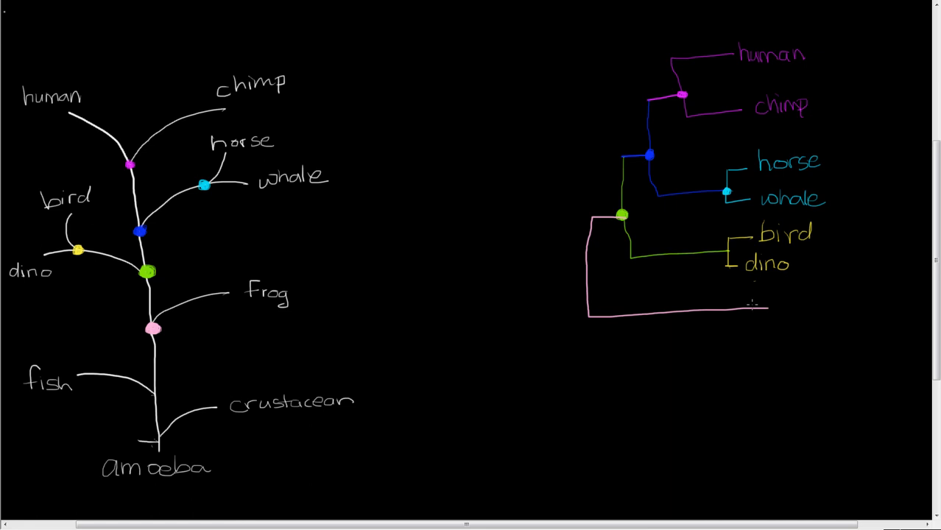
left_click_drag(773, 298, 792, 309)
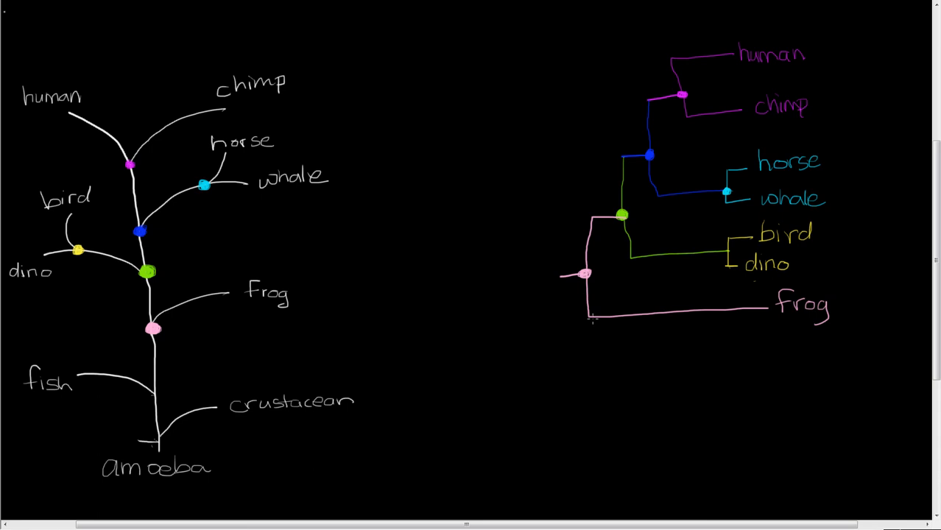
mouse_move(860, 56)
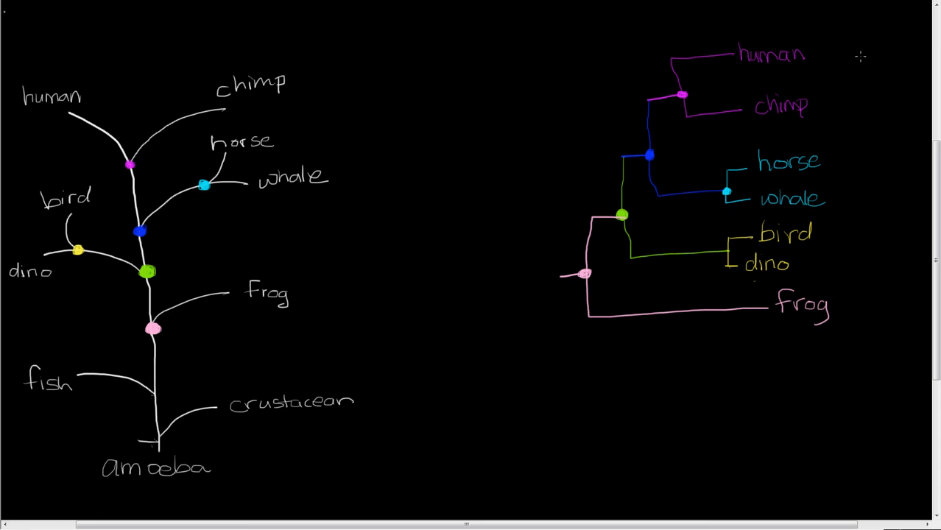
mouse_move(707, 333)
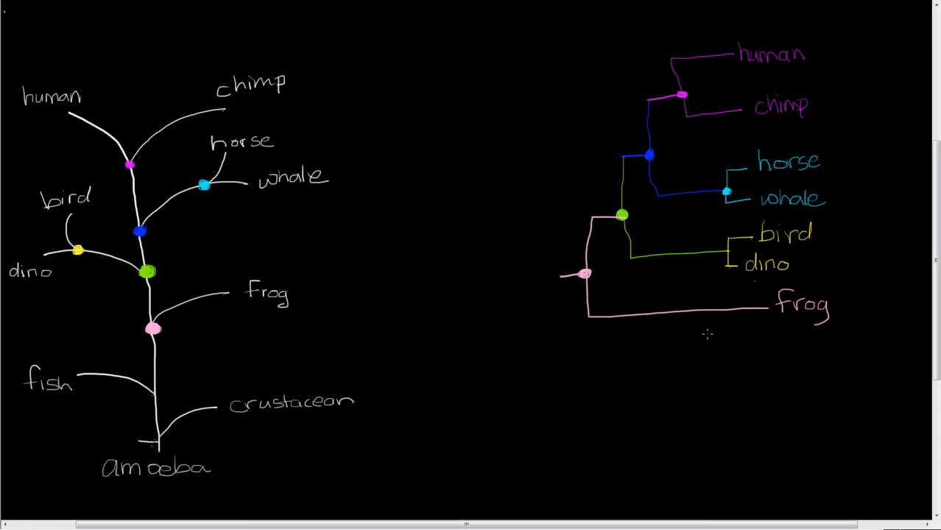
mouse_move(698, 330)
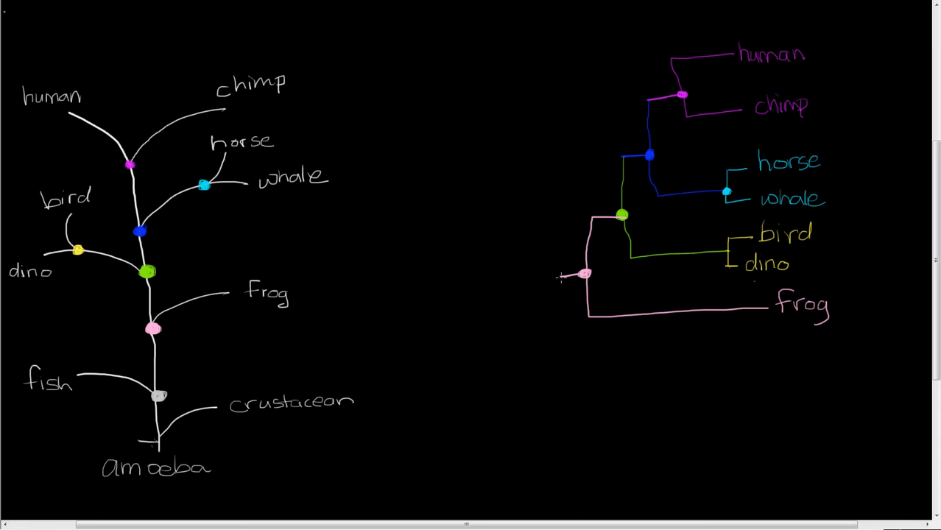
left_click_drag(563, 277, 574, 361)
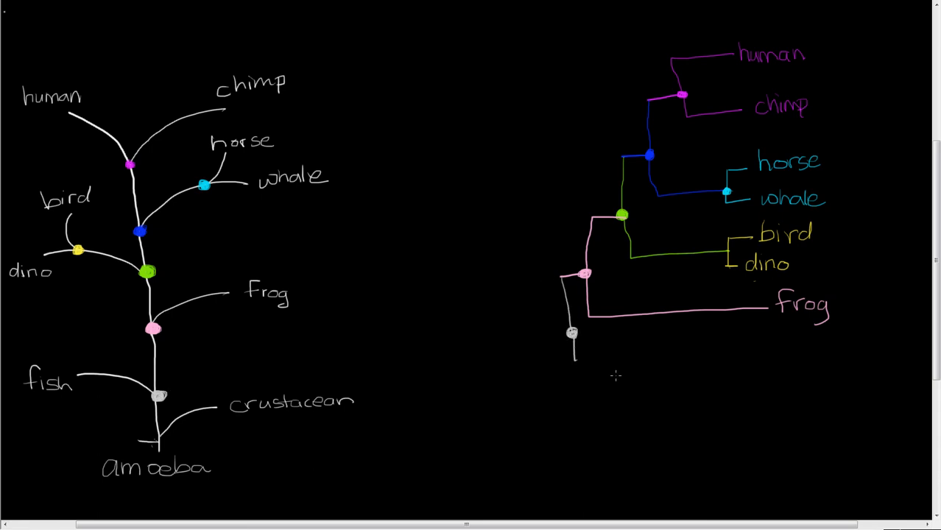
left_click_drag(573, 360, 666, 357)
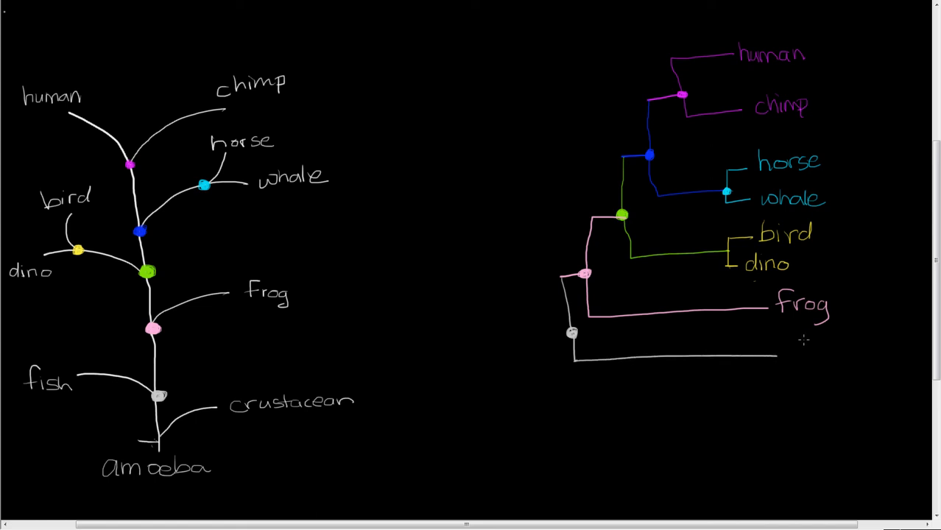
type("fi")
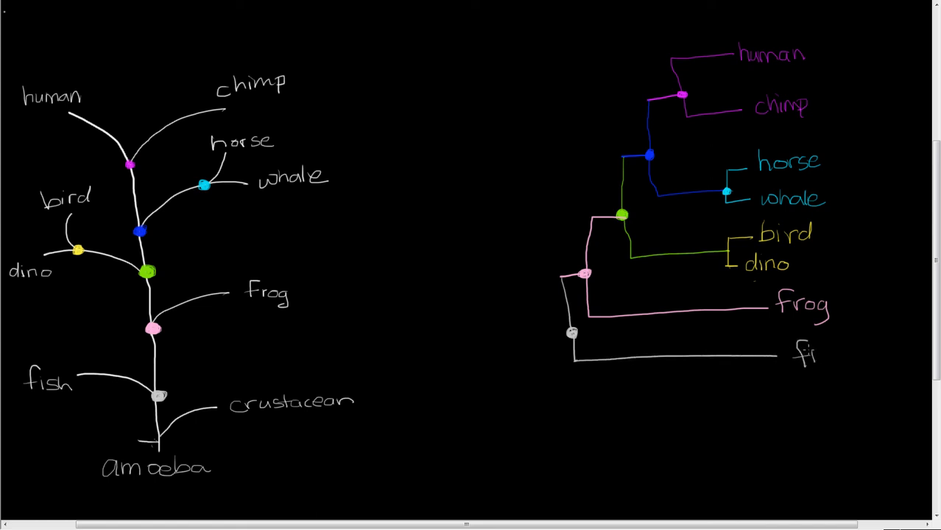
type("sh")
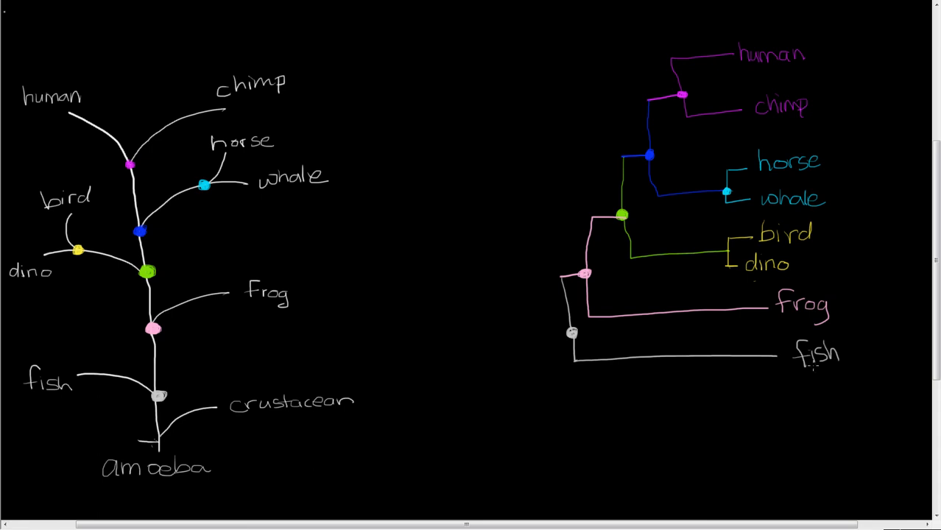
mouse_move(660, 374)
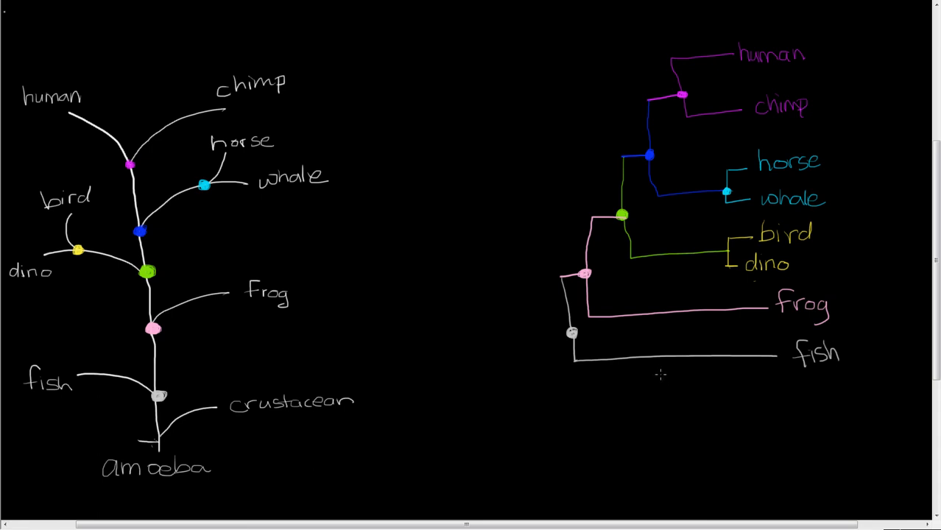
mouse_move(669, 355)
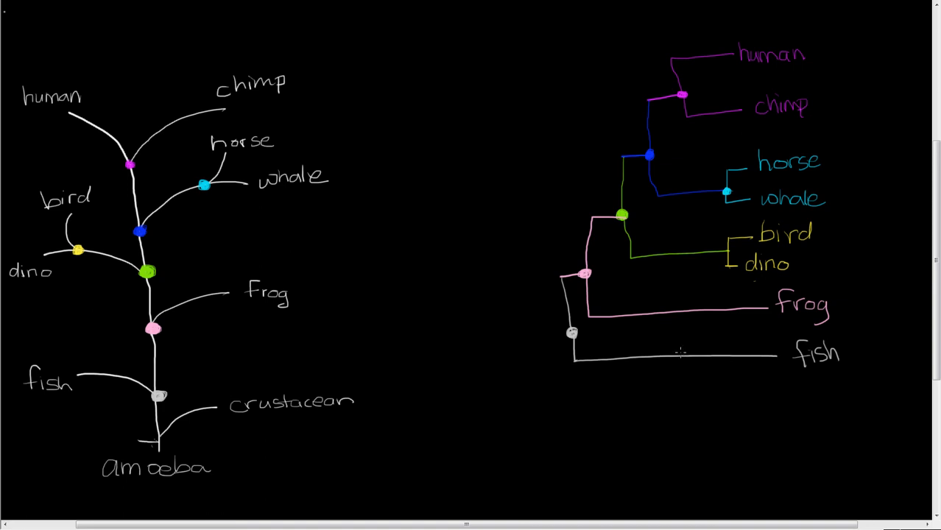
mouse_move(813, 371)
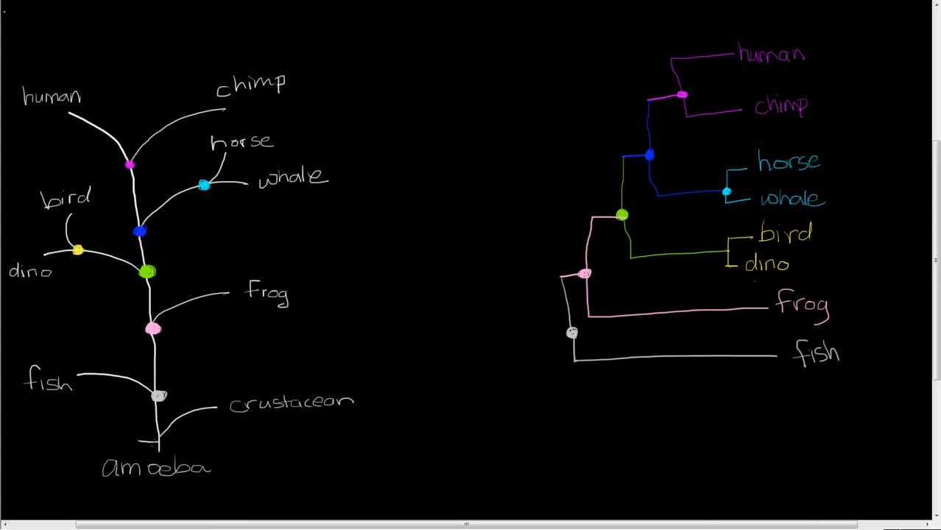
Step: Dot the tree's crustacean split red, then draw the red crustaceans branch with its label and node
left_click(160, 435)
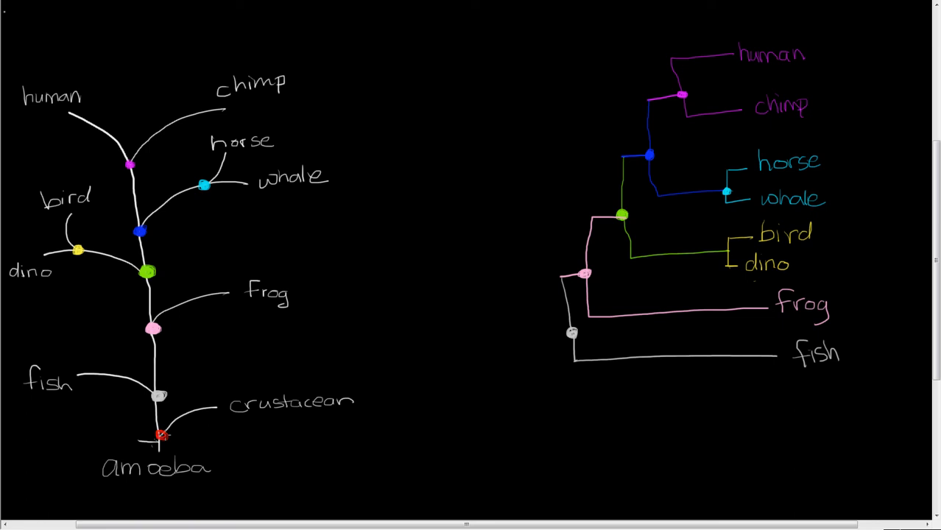
mouse_move(180, 457)
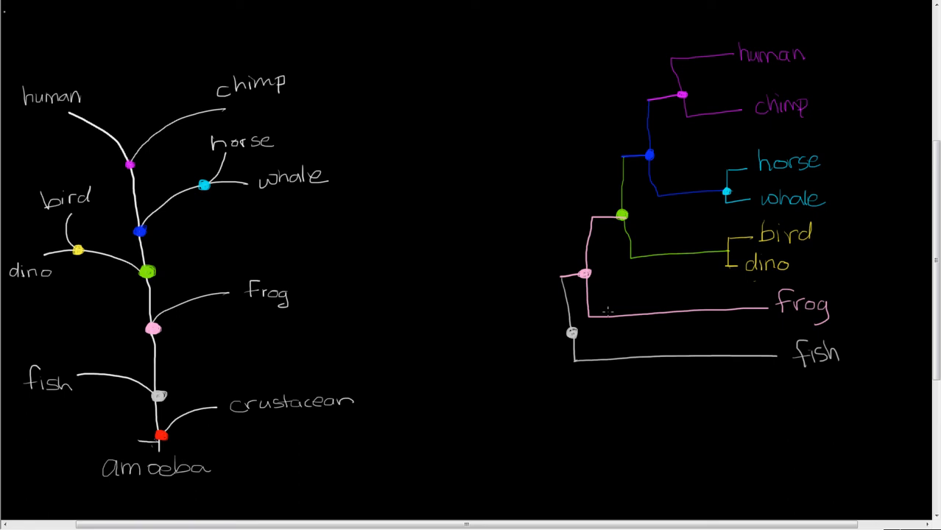
left_click_drag(569, 333, 532, 338)
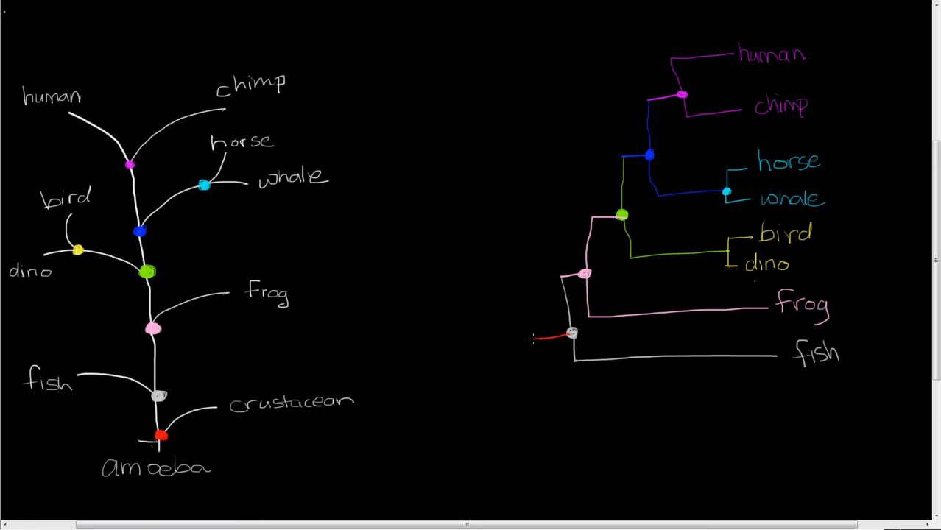
left_click_drag(532, 339, 532, 394)
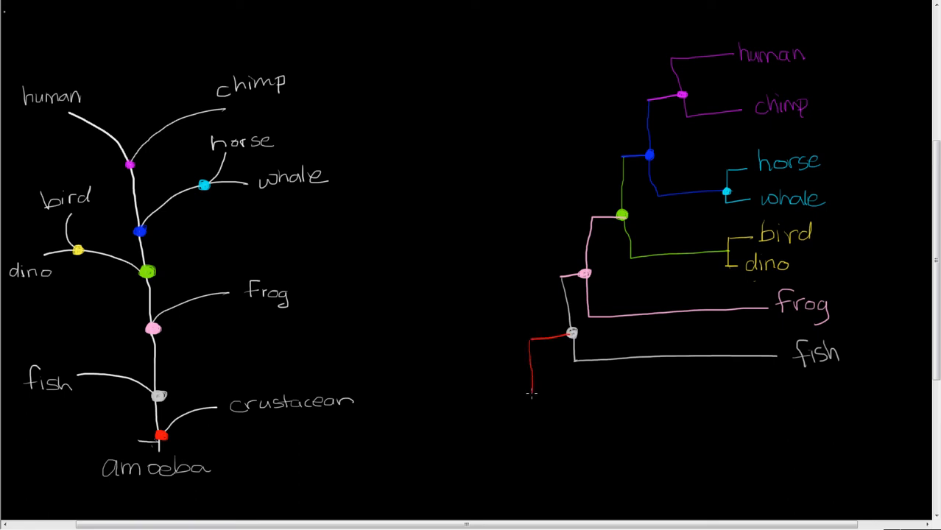
left_click_drag(530, 390, 530, 420)
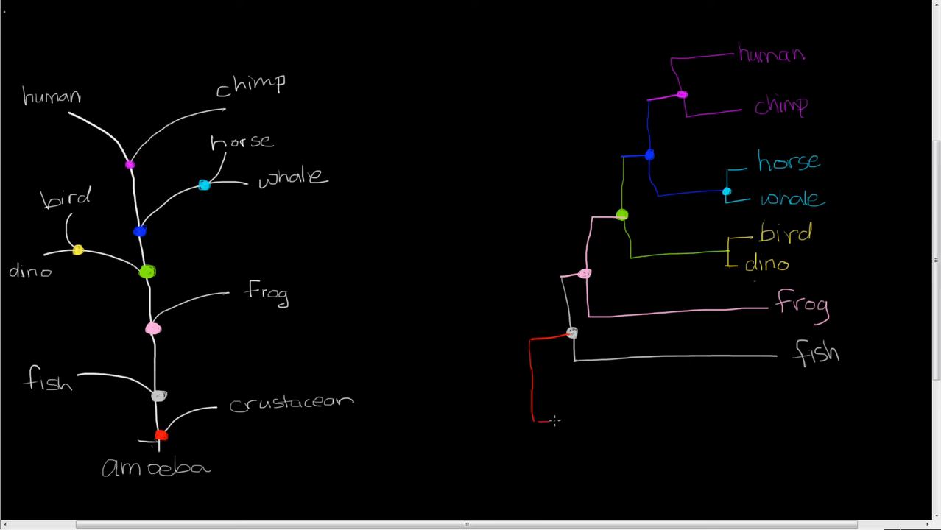
left_click_drag(533, 420, 783, 411)
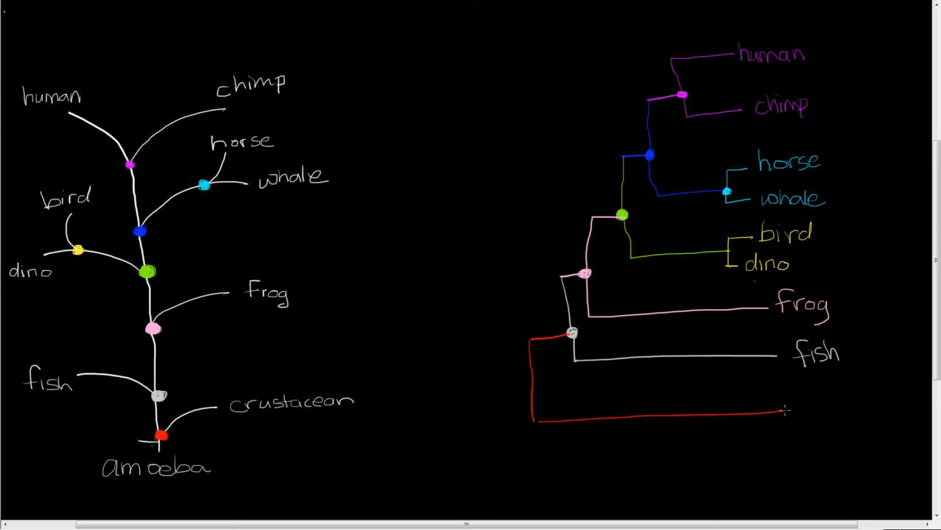
left_click(802, 411)
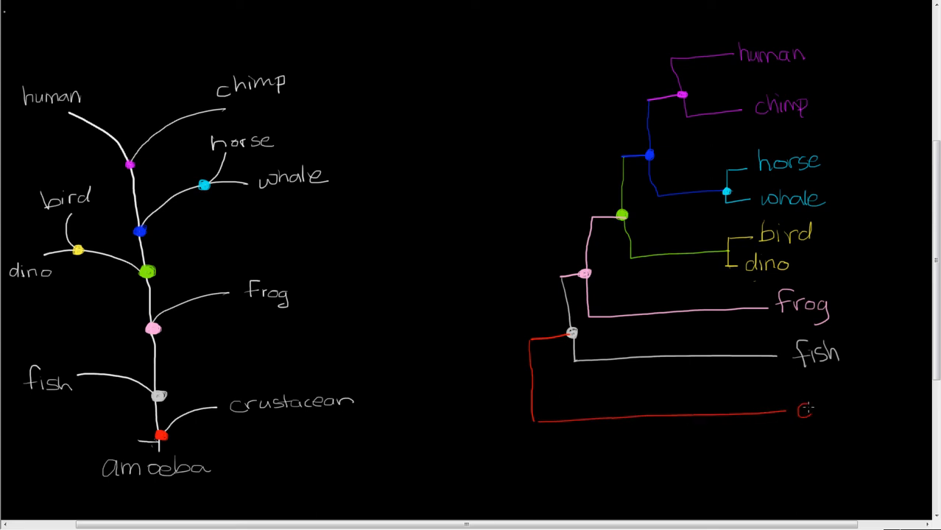
type("crust")
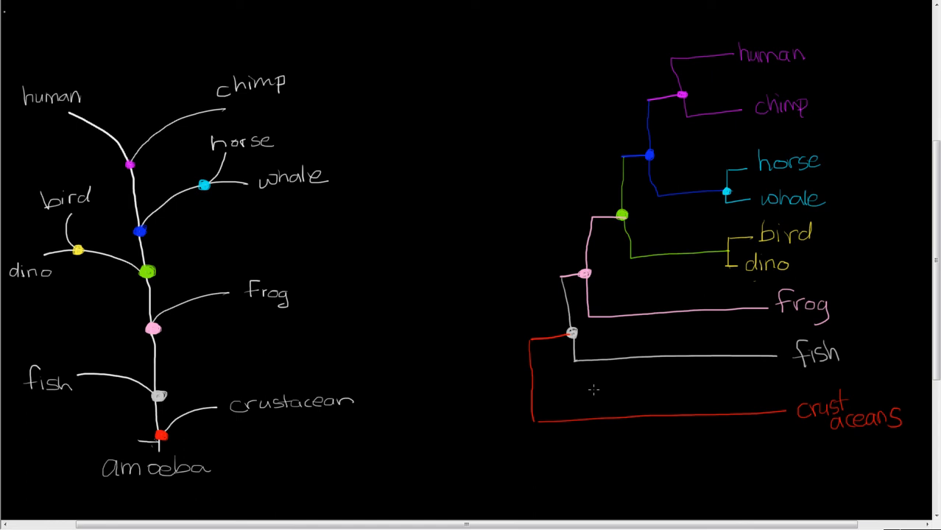
left_click(532, 390)
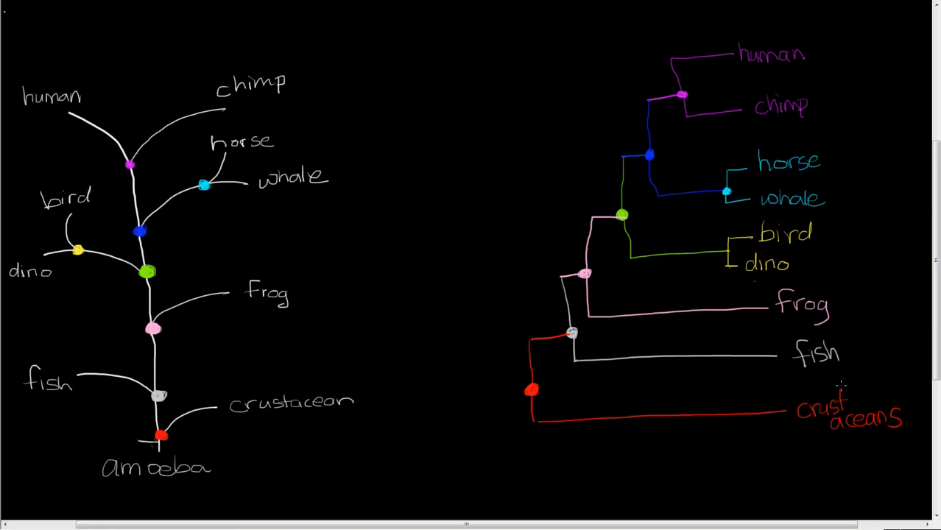
mouse_move(516, 395)
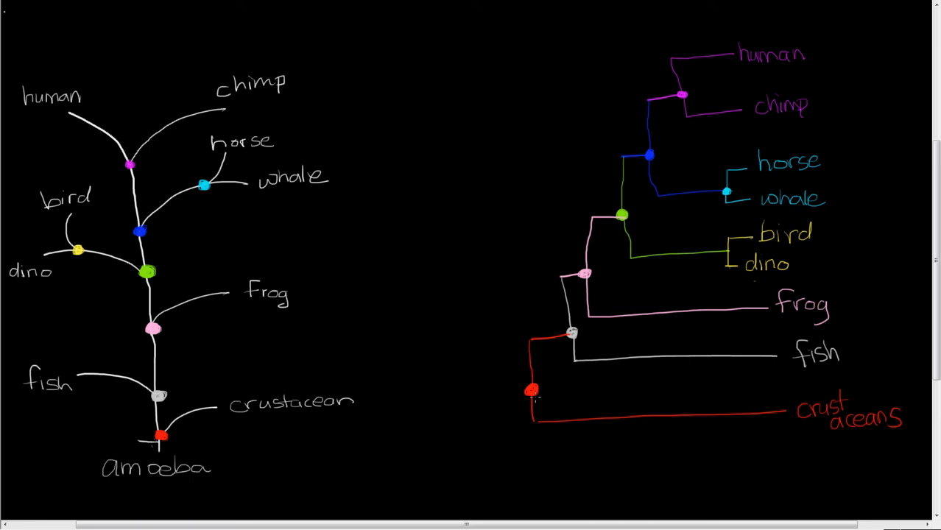
mouse_move(511, 377)
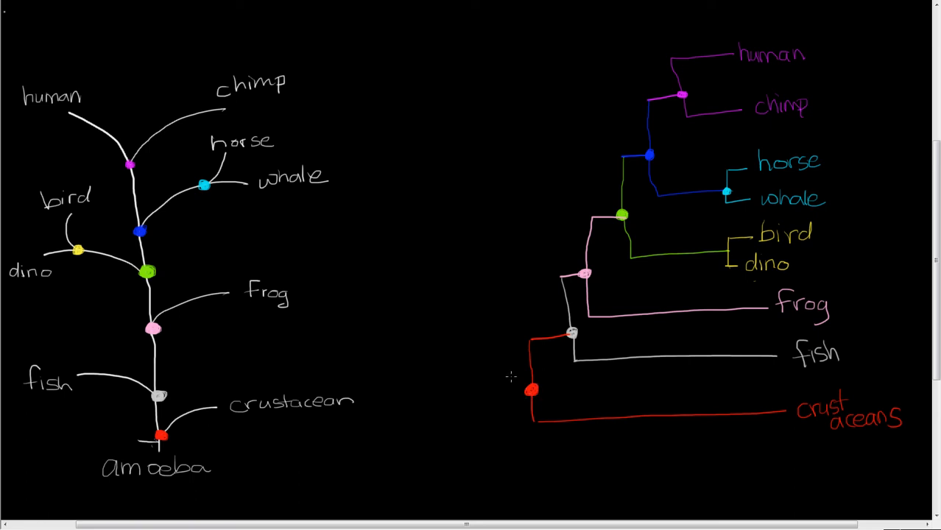
mouse_move(102, 432)
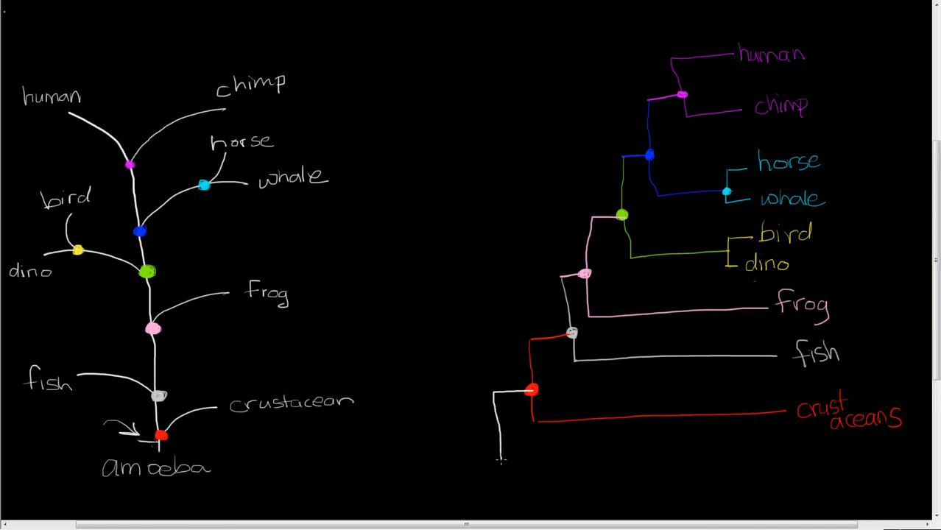
Step: Draw the white amoeba branch below the red node and label it amoeba
left_click_drag(501, 462, 773, 462)
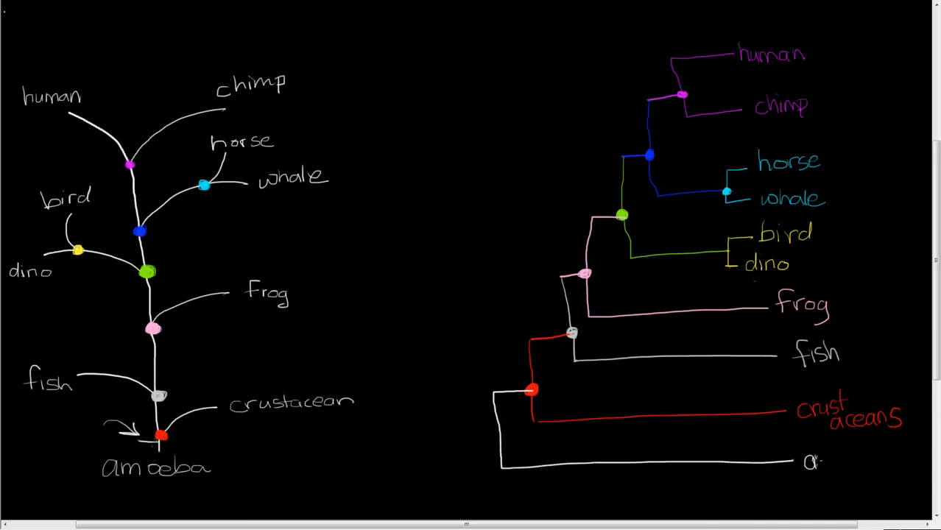
type("amoeba")
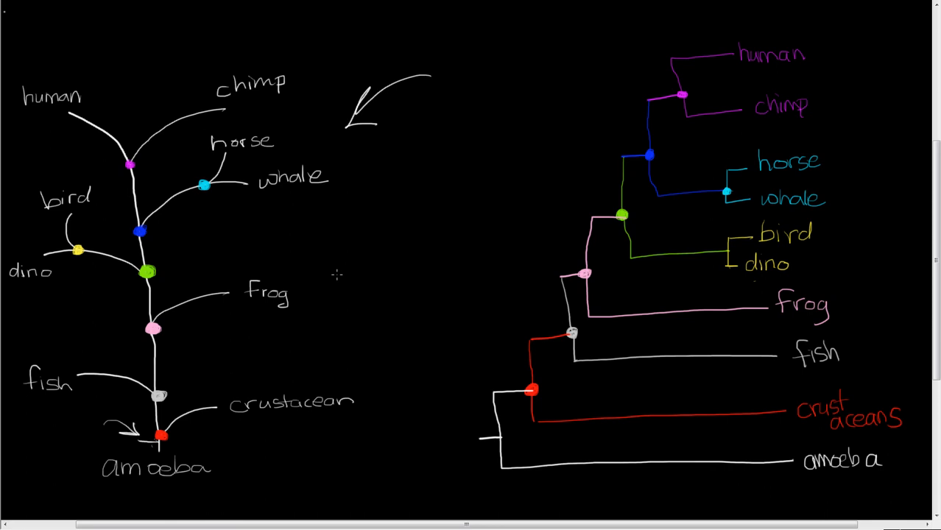
mouse_move(321, 259)
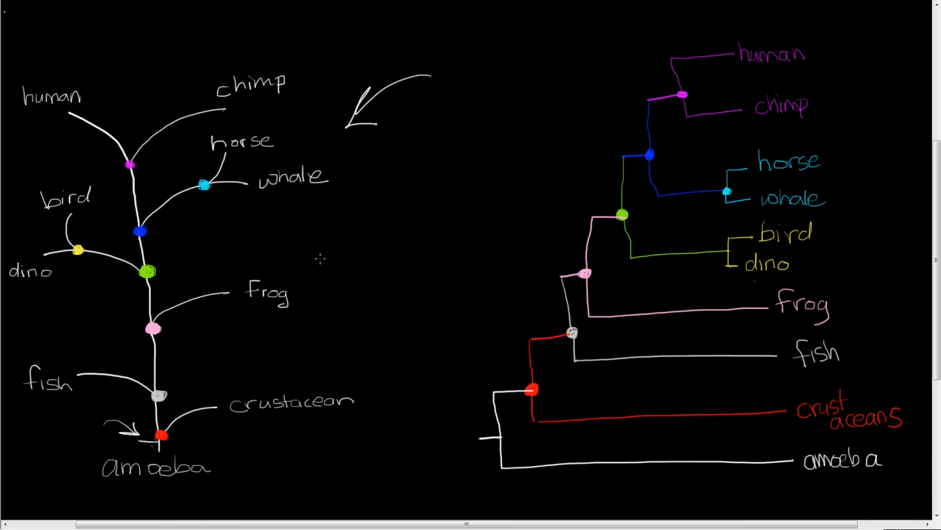
mouse_move(321, 308)
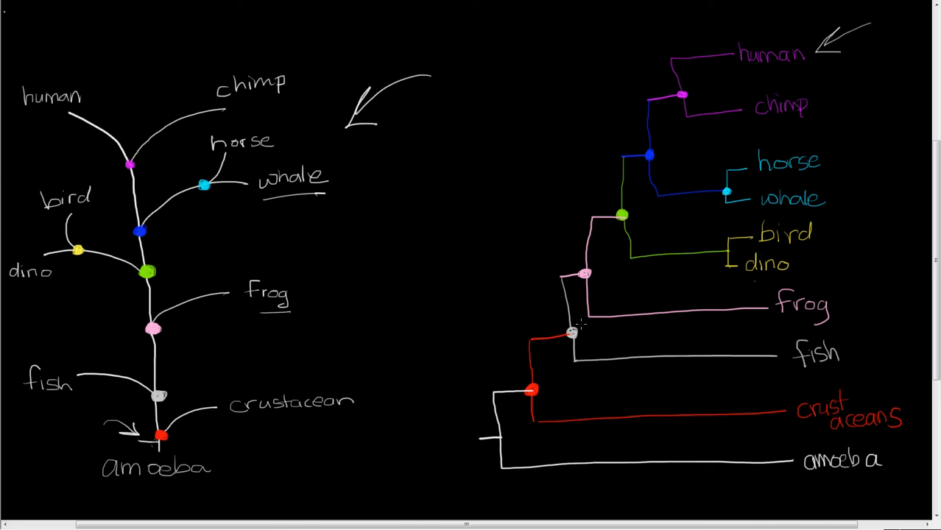
mouse_move(552, 317)
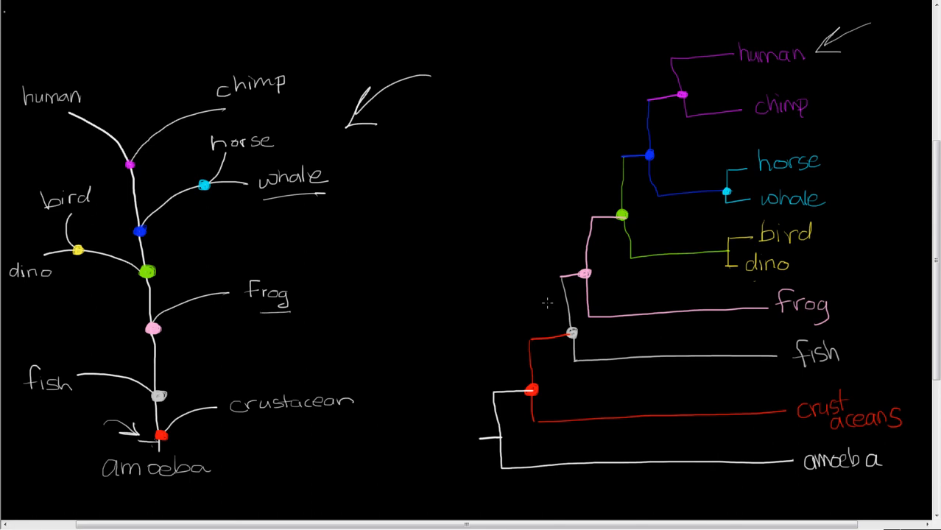
mouse_move(544, 303)
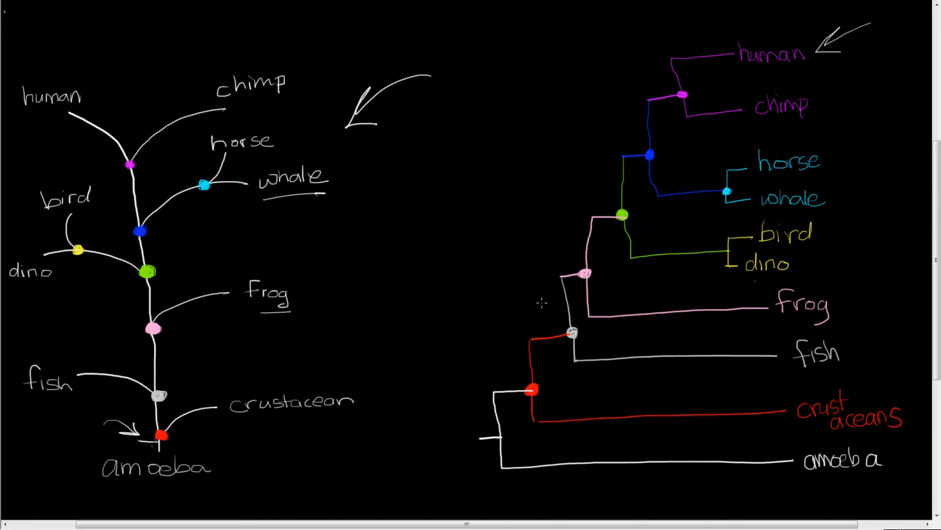
mouse_move(578, 244)
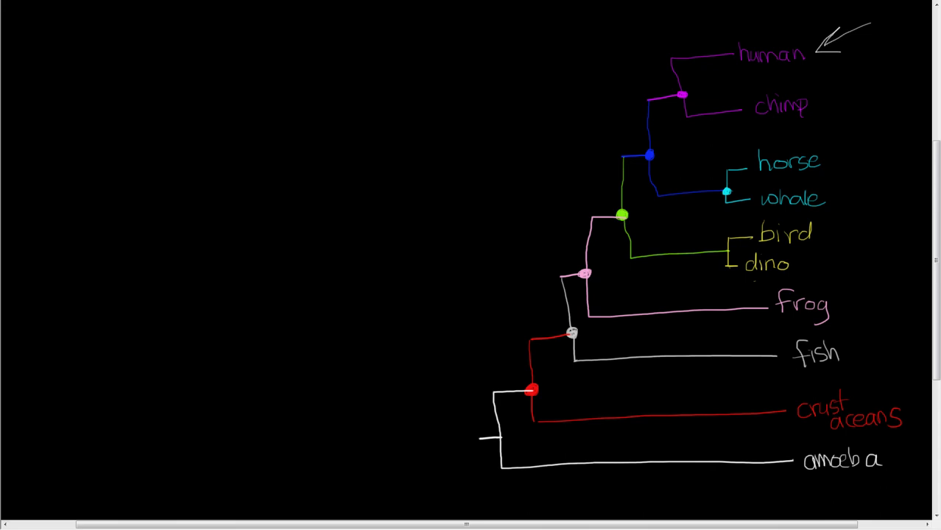
mouse_move(94, 433)
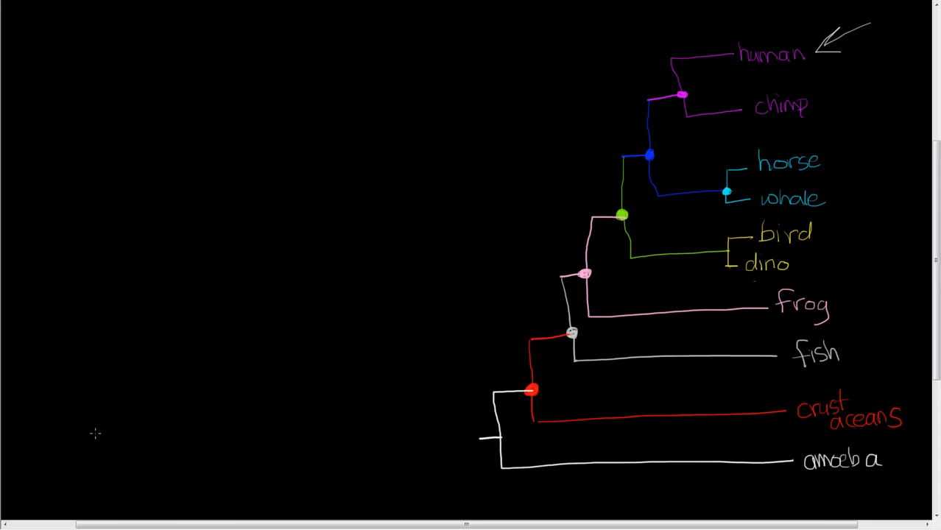
mouse_move(49, 427)
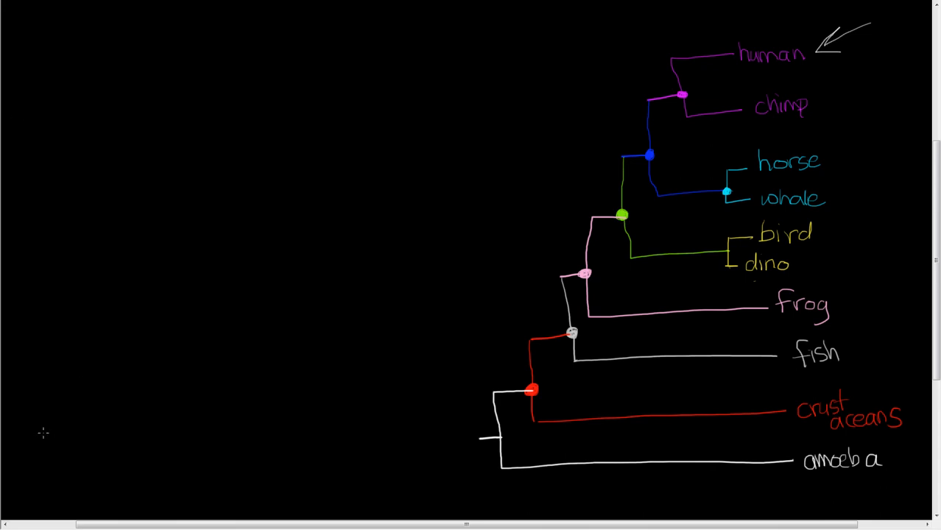
Step: Draw the left tree's root stub and three stacked branches labelled crust and fish
left_click_drag(40, 442, 88, 405)
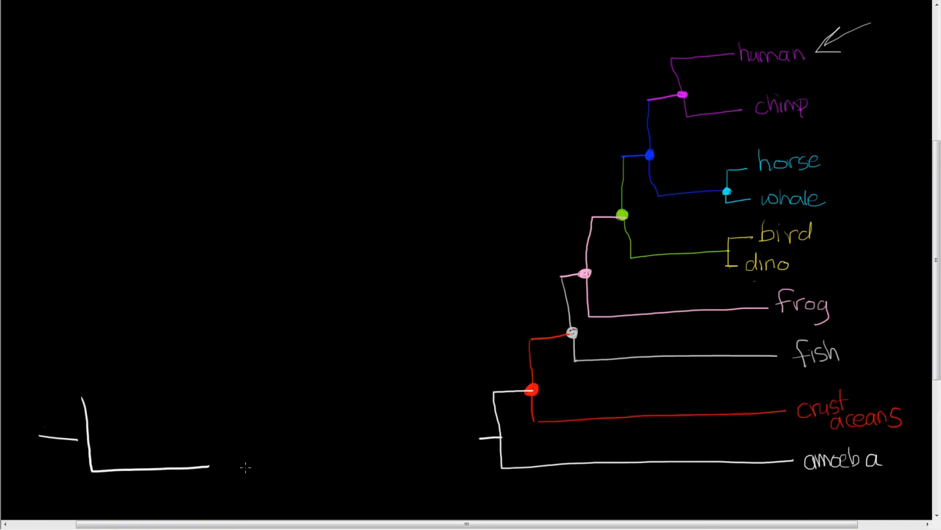
left_click_drag(209, 468, 309, 464)
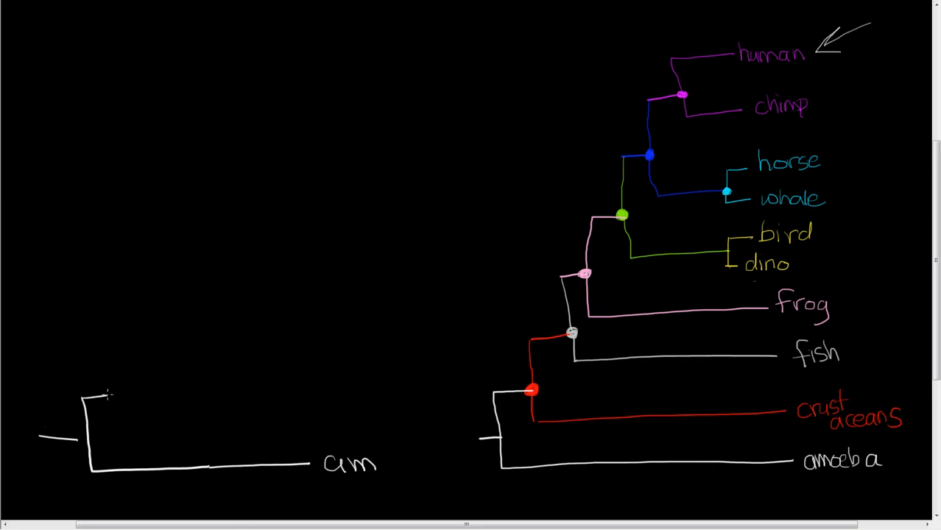
left_click_drag(115, 401, 114, 350)
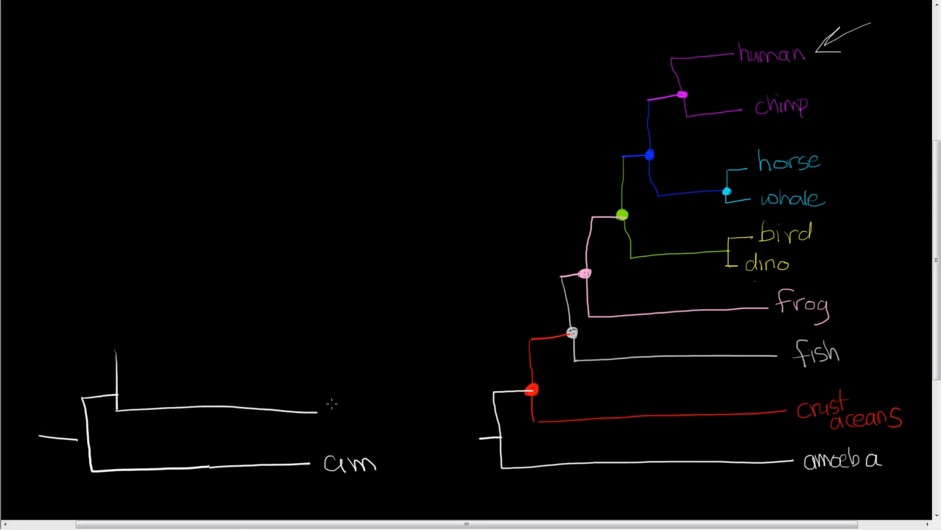
type("crust")
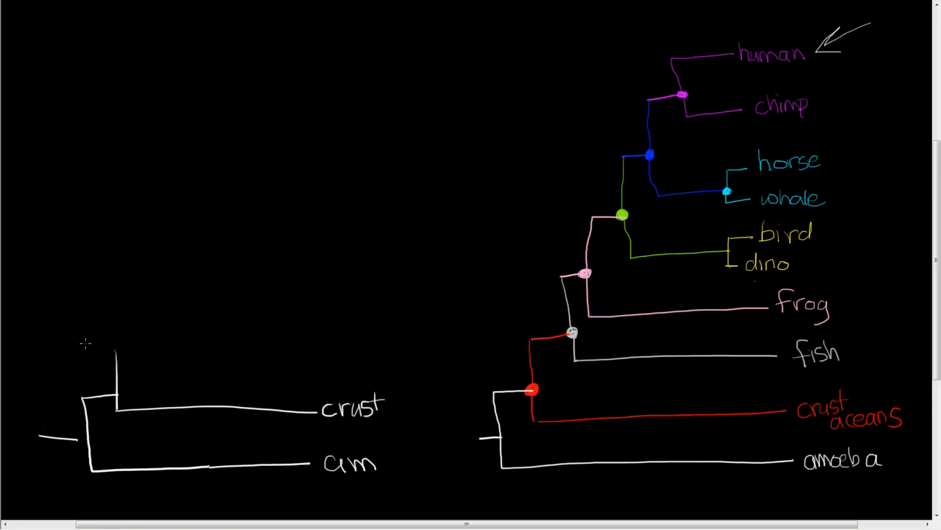
left_click_drag(115, 346, 162, 345)
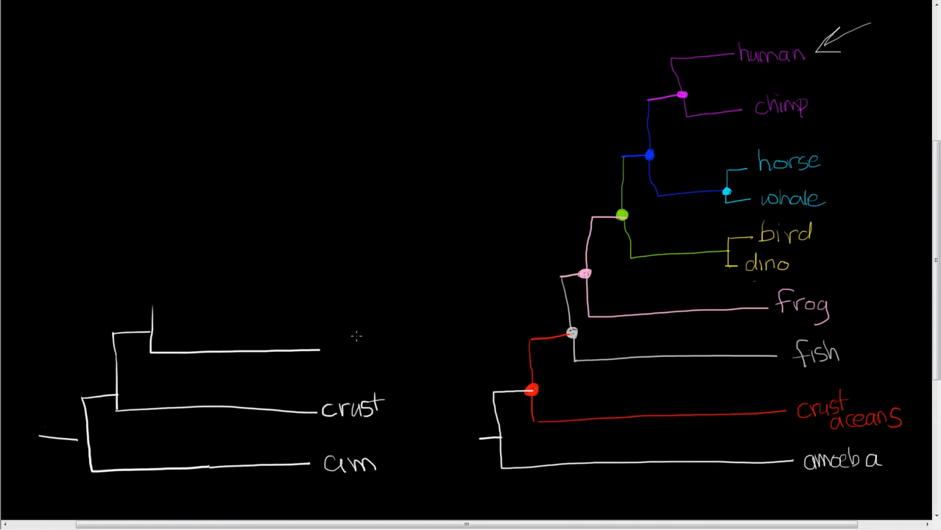
type("fish")
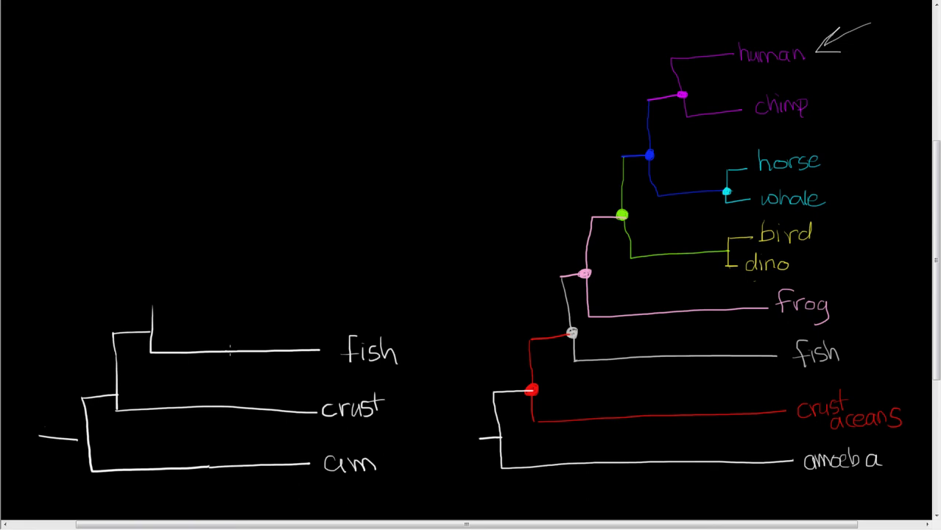
mouse_move(686, 233)
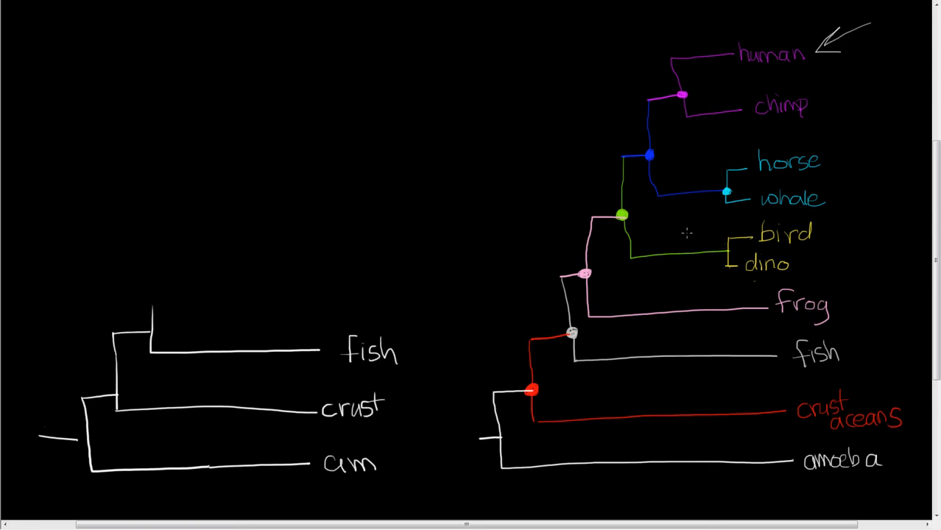
mouse_move(710, 262)
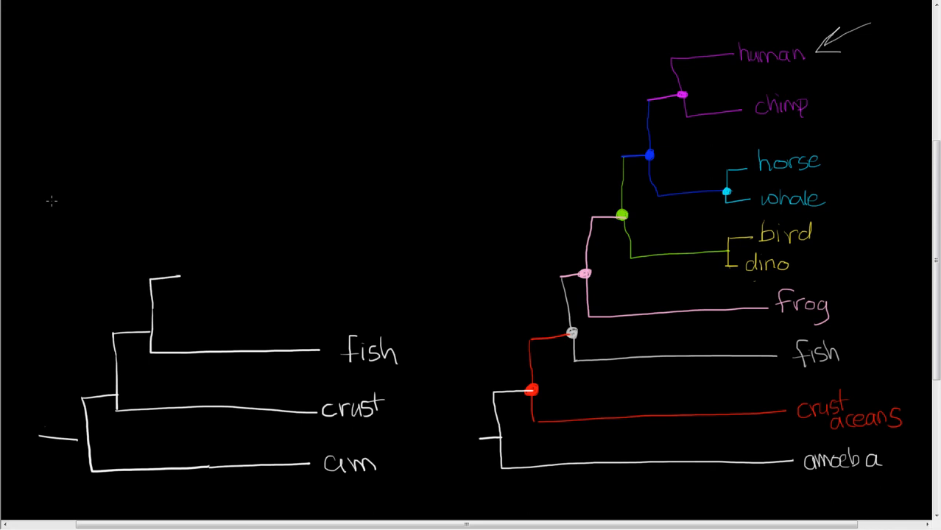
mouse_move(180, 276)
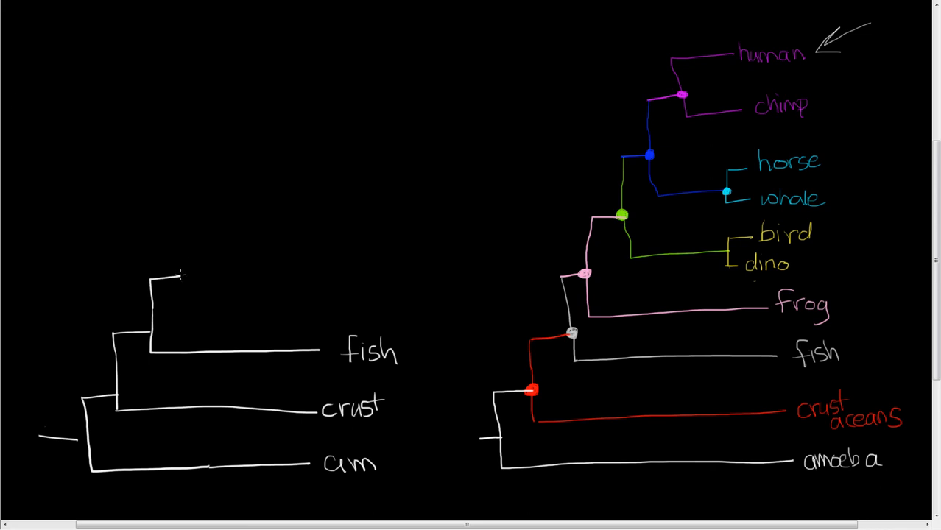
Step: Mark a pink node above fish, label the tall branch frog and begin a new branch off the node
left_click(184, 272)
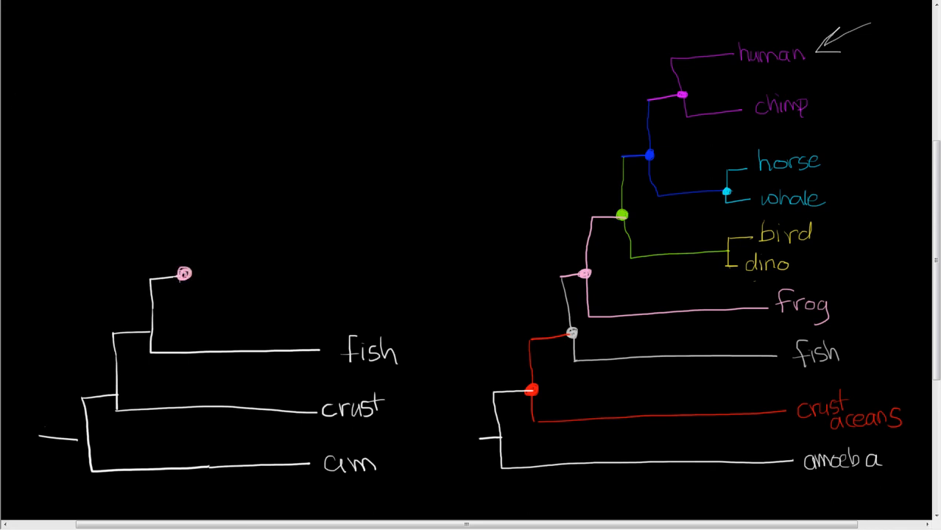
mouse_move(153, 228)
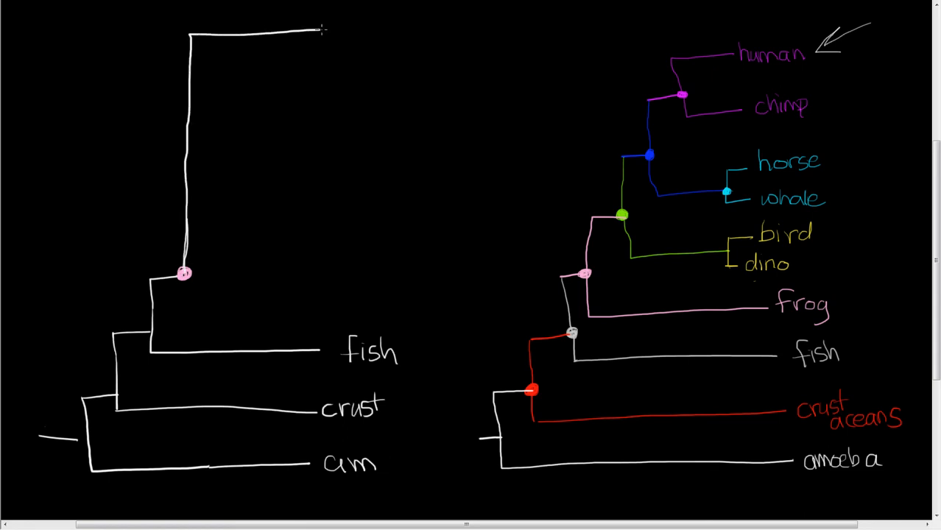
type("frog")
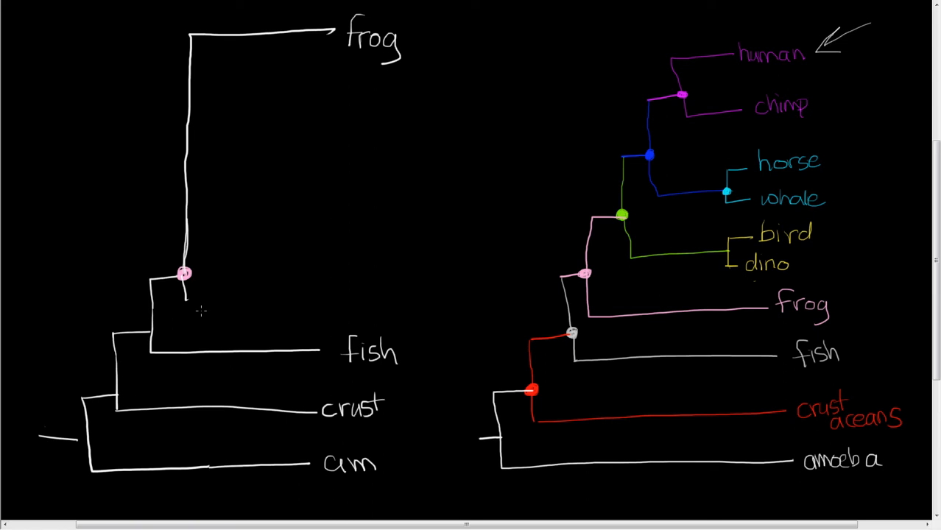
left_click_drag(185, 294, 238, 289)
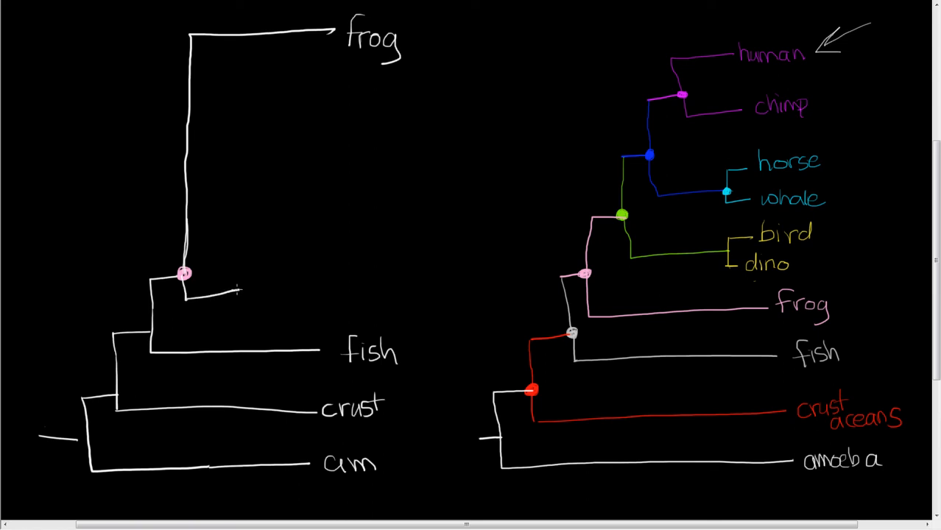
mouse_move(236, 146)
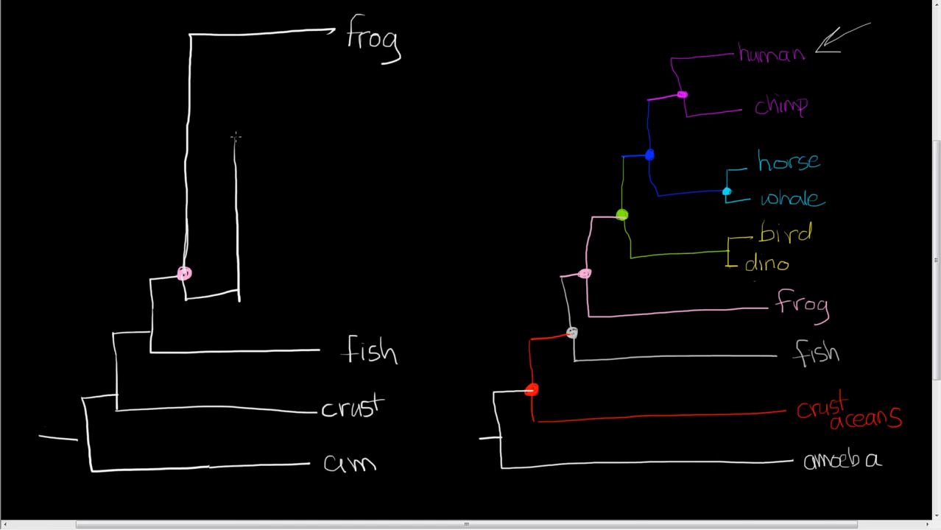
Step: Draw the nested white branches and label them bird, dino, human and chimp
left_click_drag(238, 135, 287, 134)
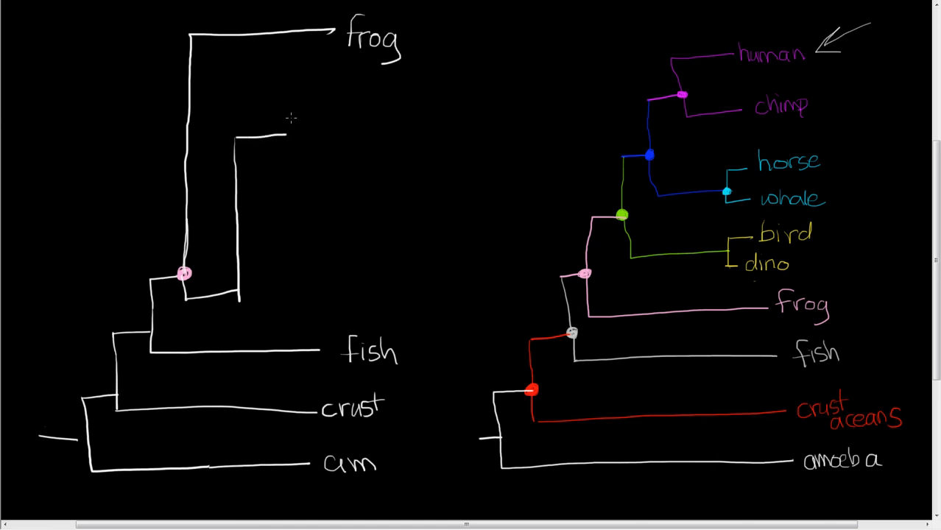
left_click_drag(287, 117, 289, 168)
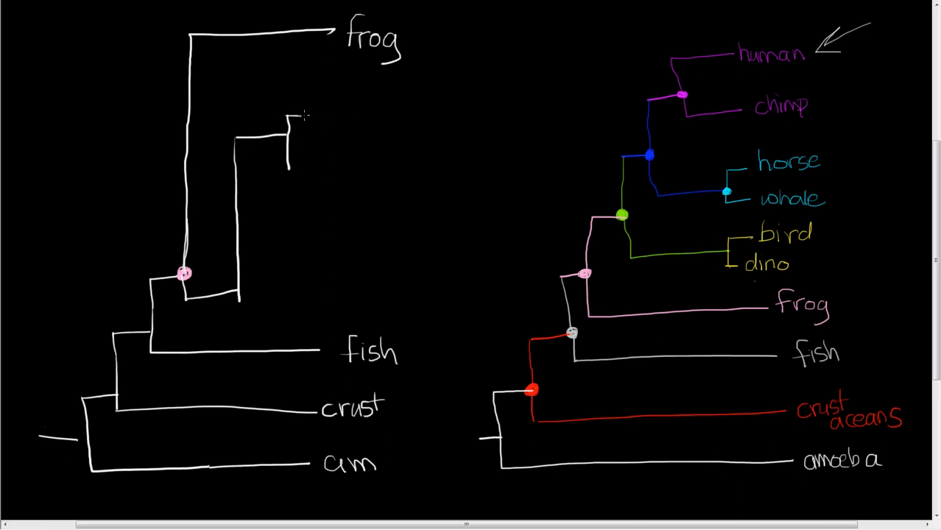
type("hu")
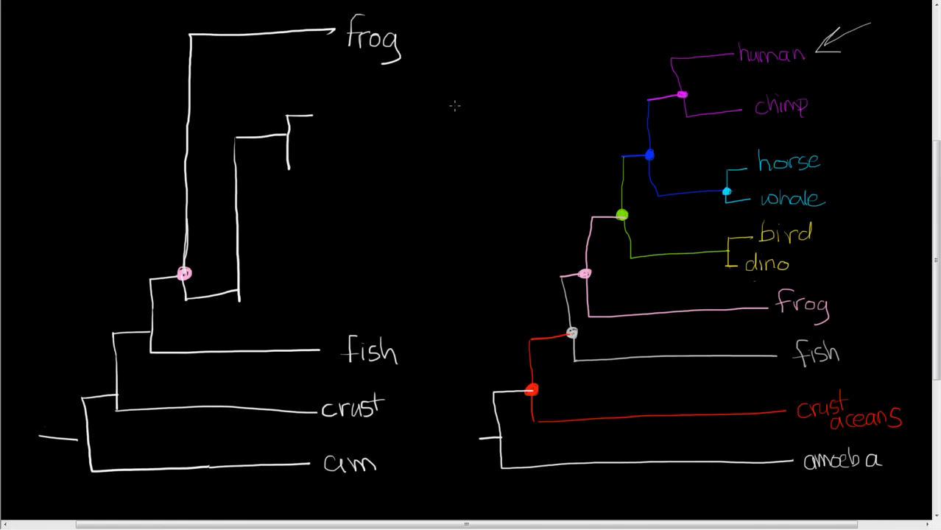
mouse_move(361, 115)
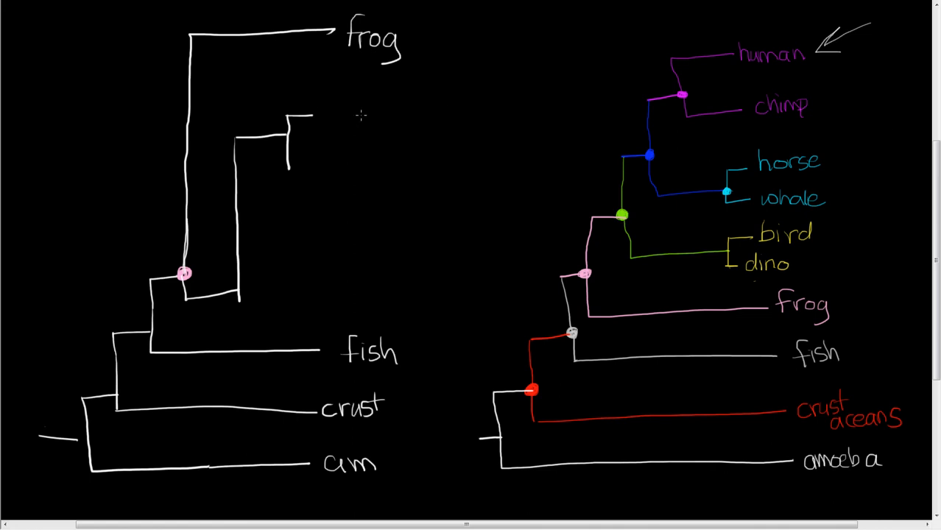
mouse_move(327, 97)
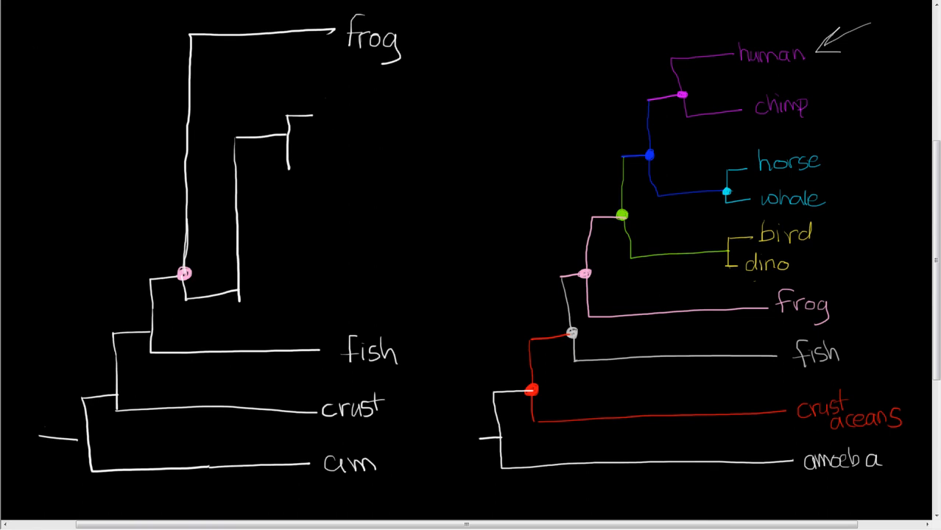
mouse_move(321, 97)
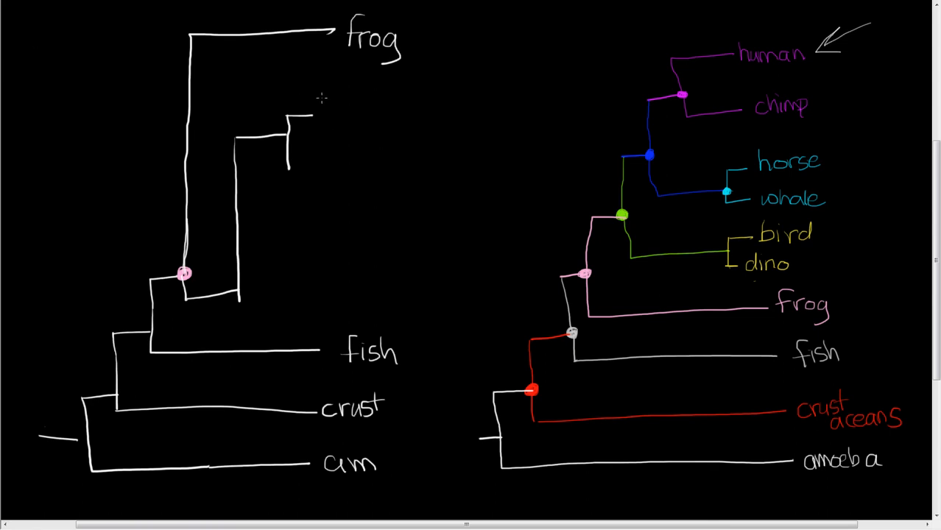
type("bir")
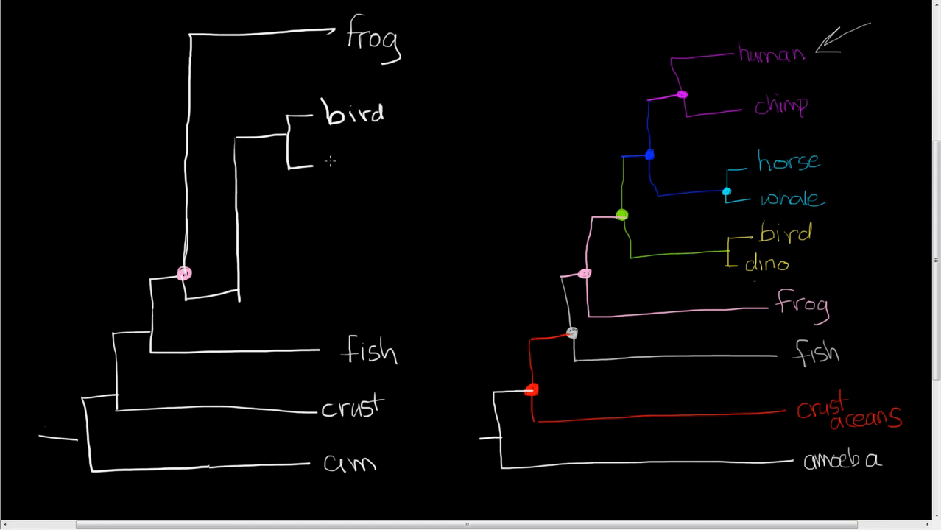
type("dino")
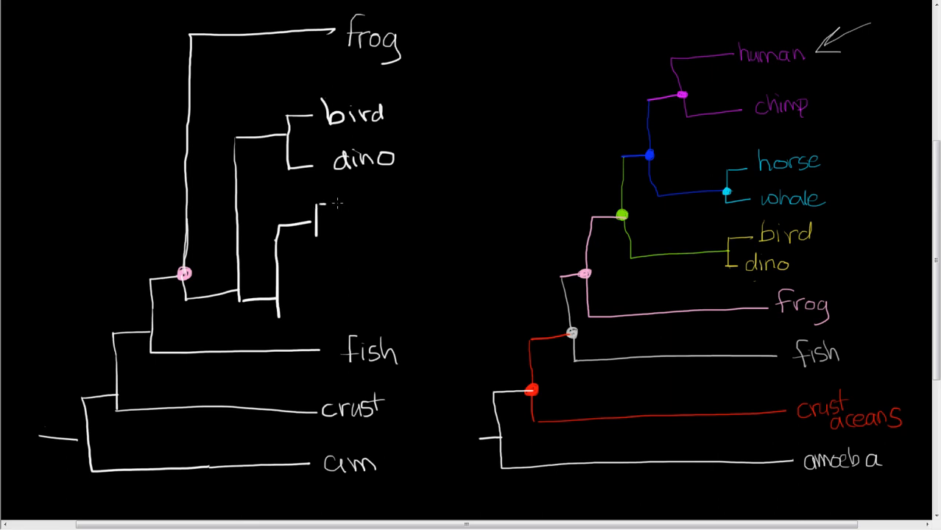
type("human")
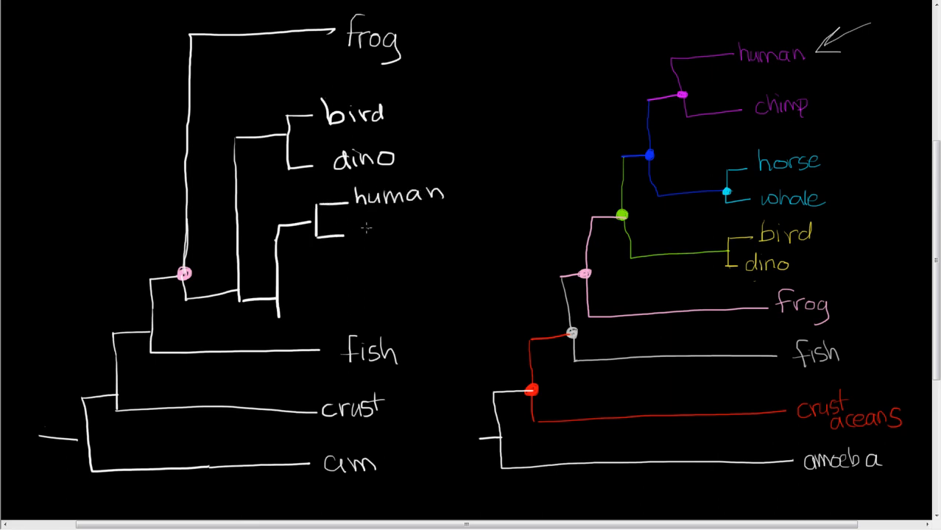
type("chimp")
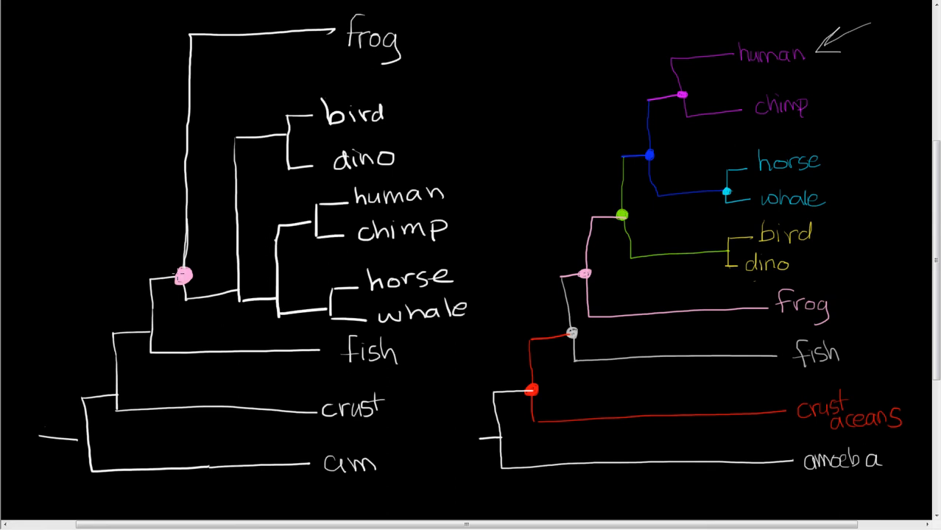
mouse_move(209, 247)
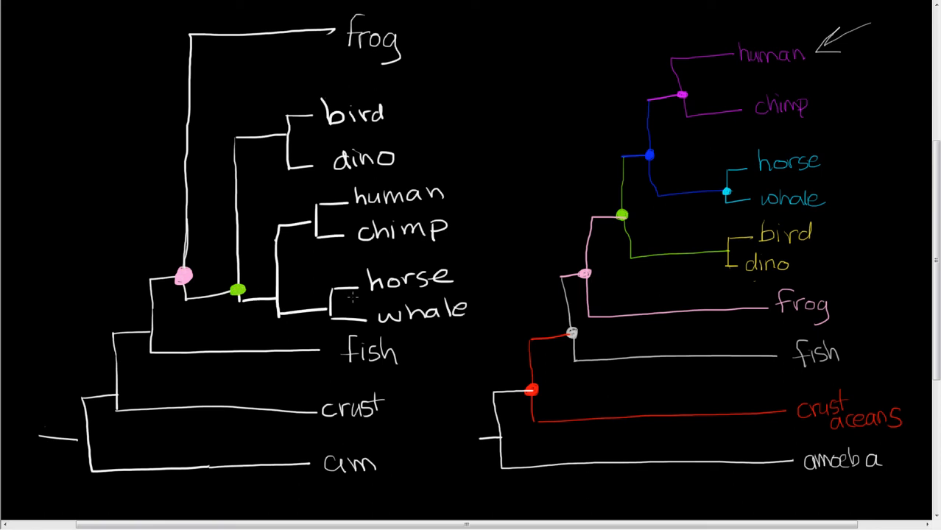
mouse_move(354, 298)
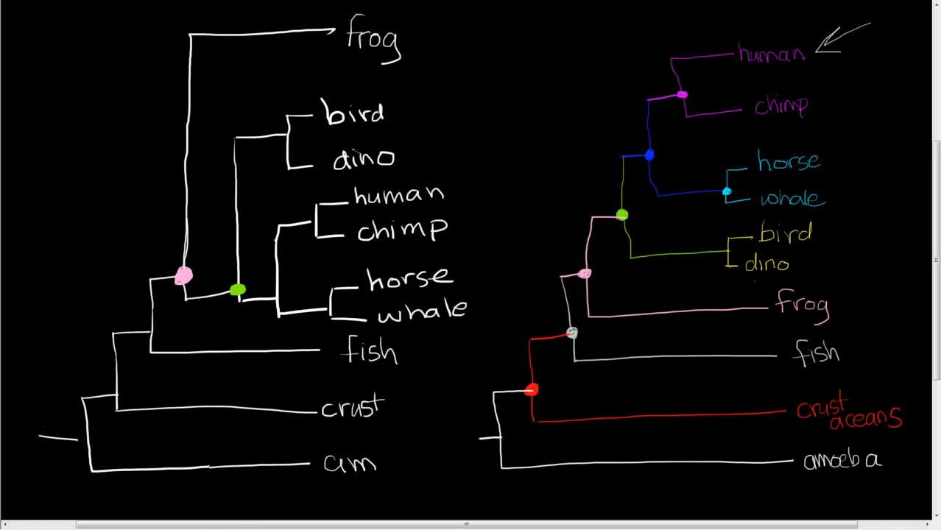
mouse_move(279, 297)
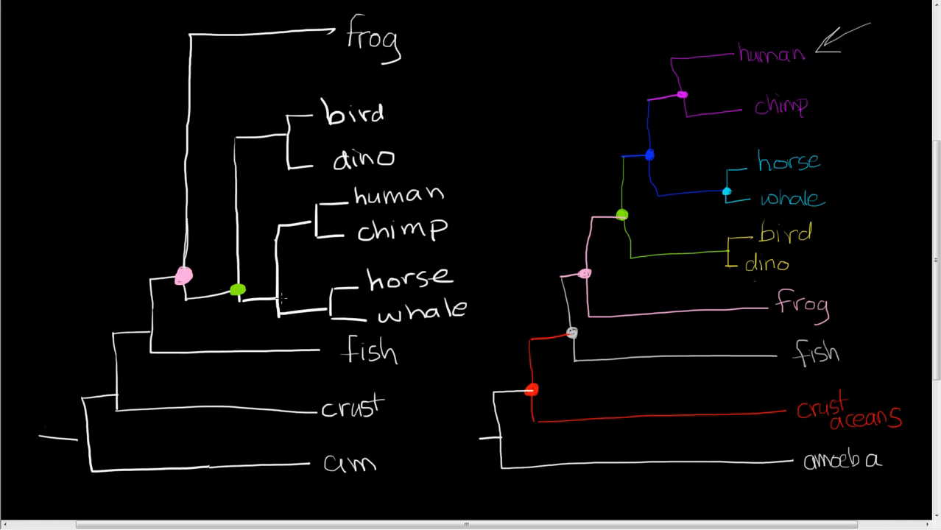
Step: Add a blue node at the mammal join and a yellow node at the bird–dino split
left_click(277, 300)
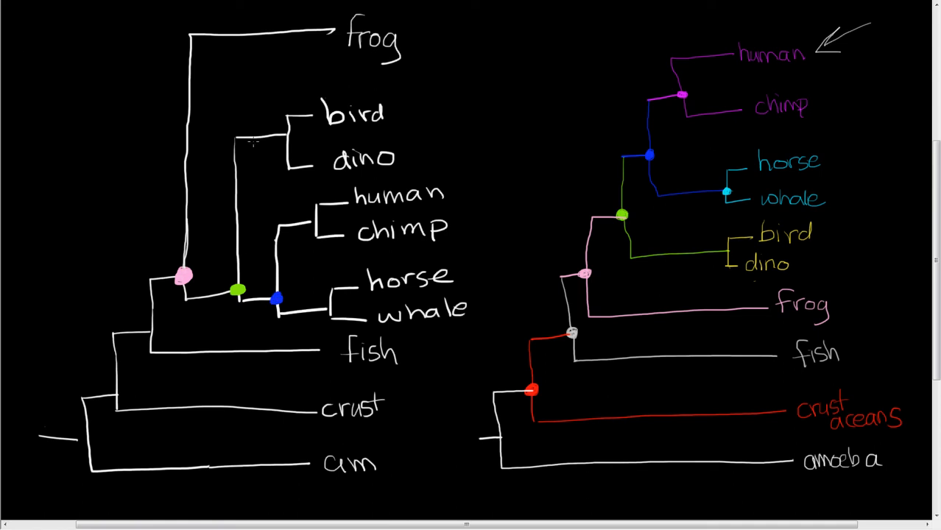
left_click(285, 137)
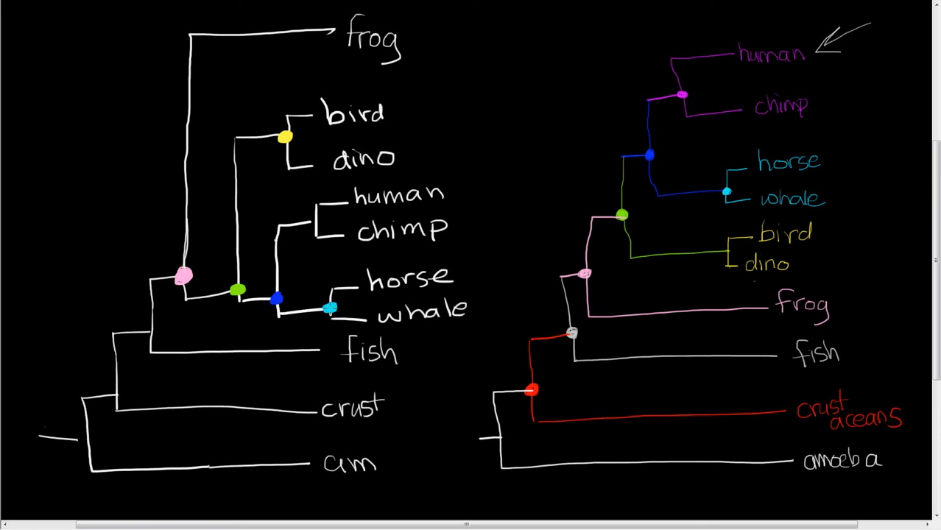
mouse_move(3, 100)
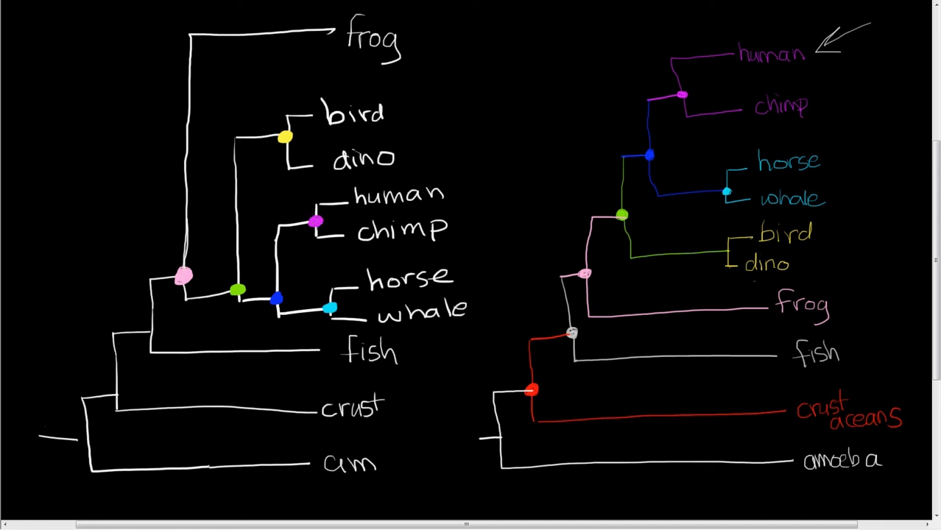
mouse_move(488, 275)
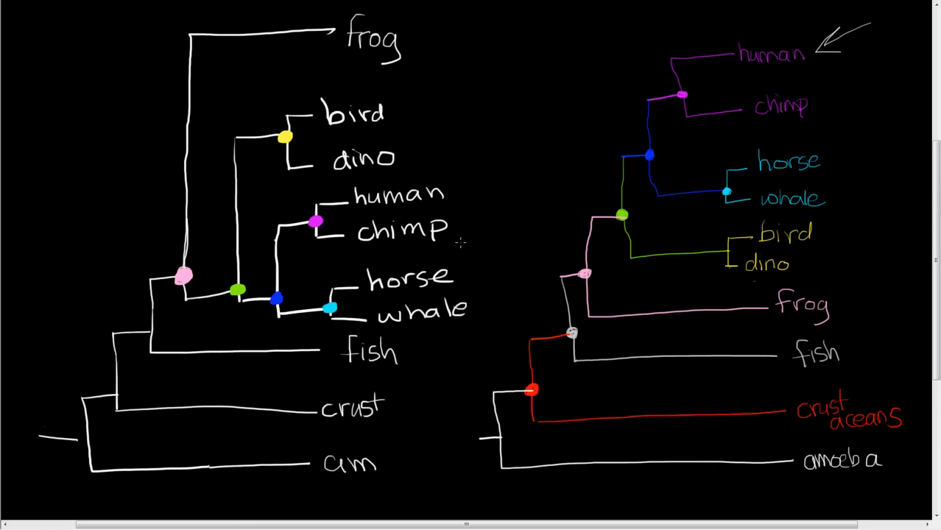
mouse_move(475, 238)
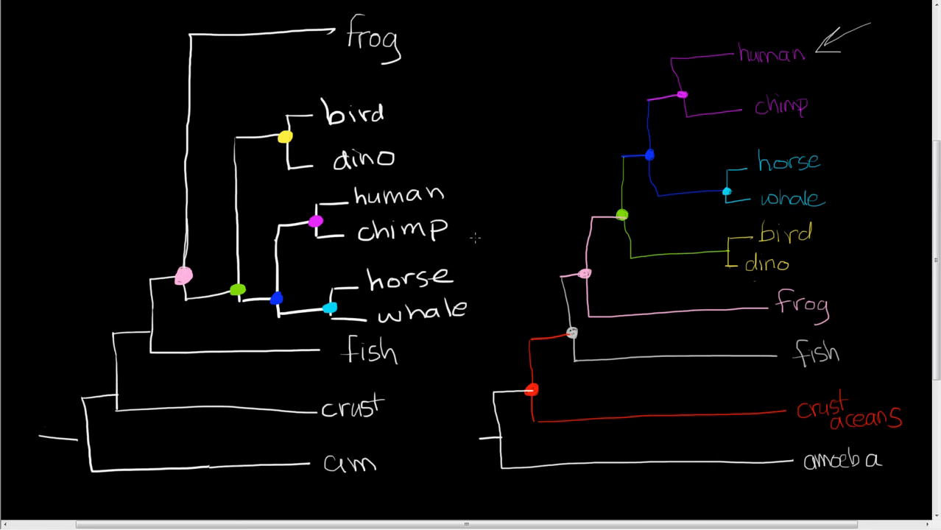